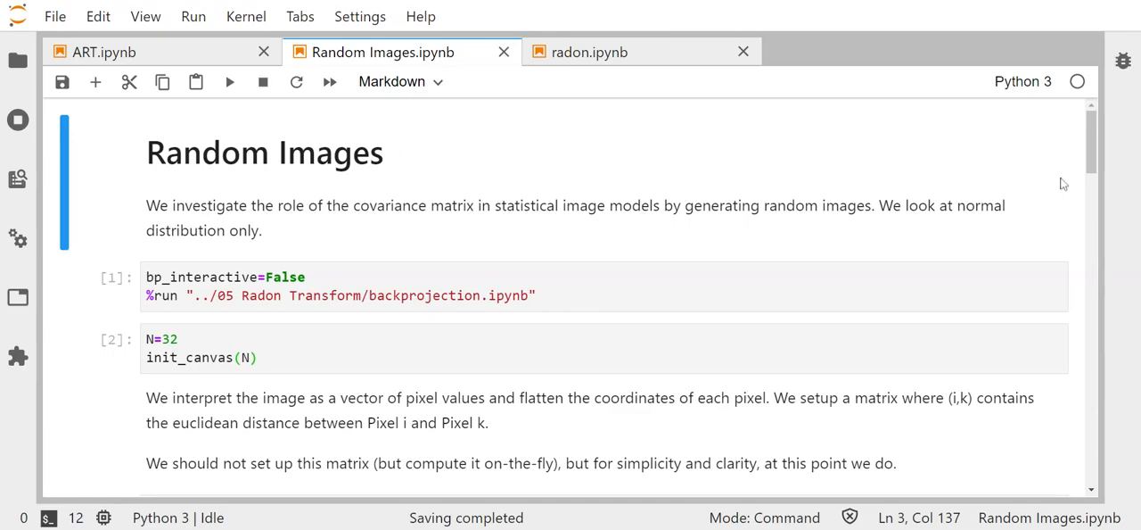
{"action": "scroll", "scroll_direction": "down", "scroll_amount": 3}
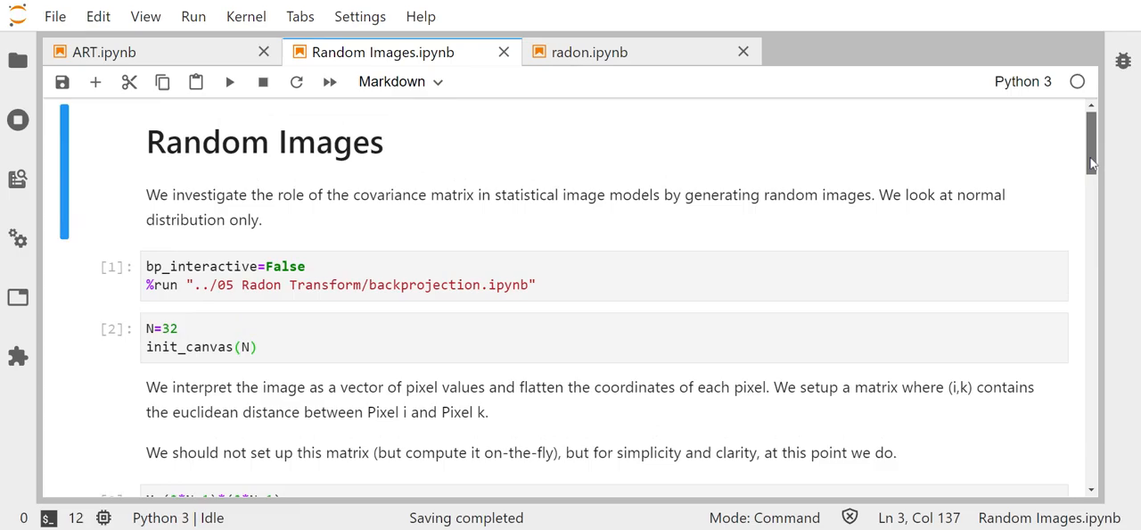
{"action": "scroll", "scroll_direction": "down", "scroll_amount": 3}
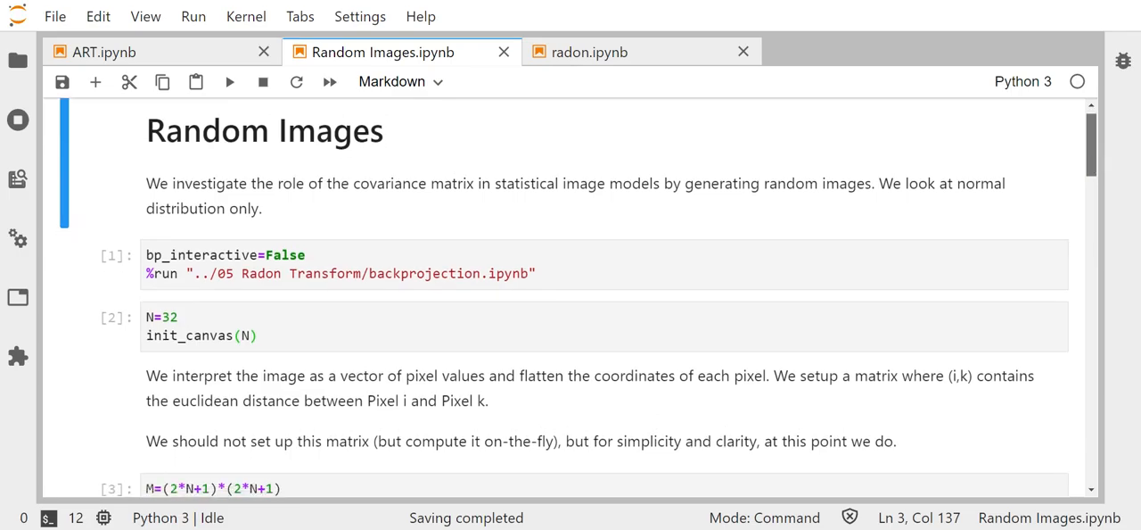
{"action": "scroll", "scroll_direction": "down", "scroll_amount": 3}
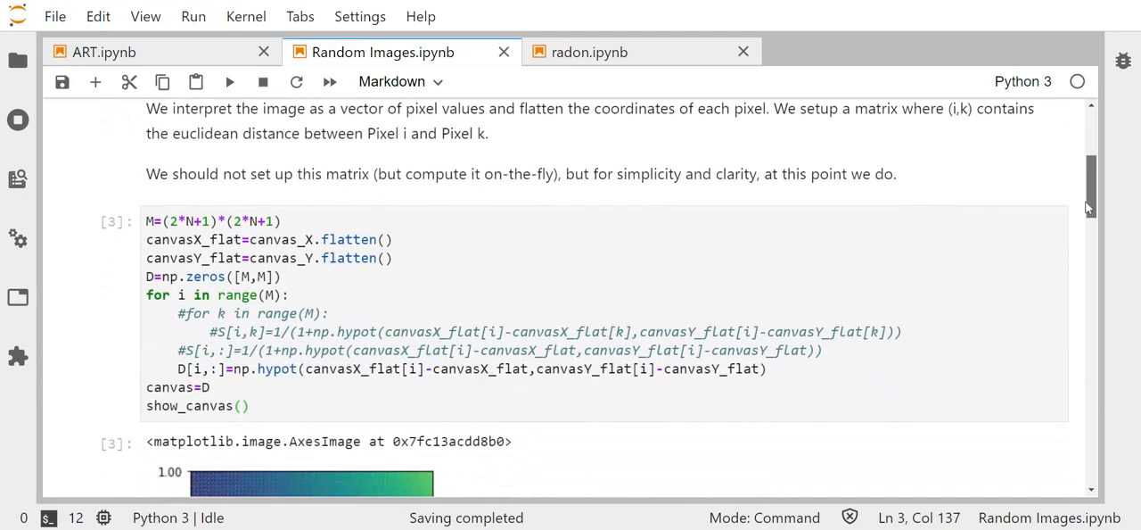
{"action": "scroll", "scroll_direction": "down", "scroll_amount": 3}
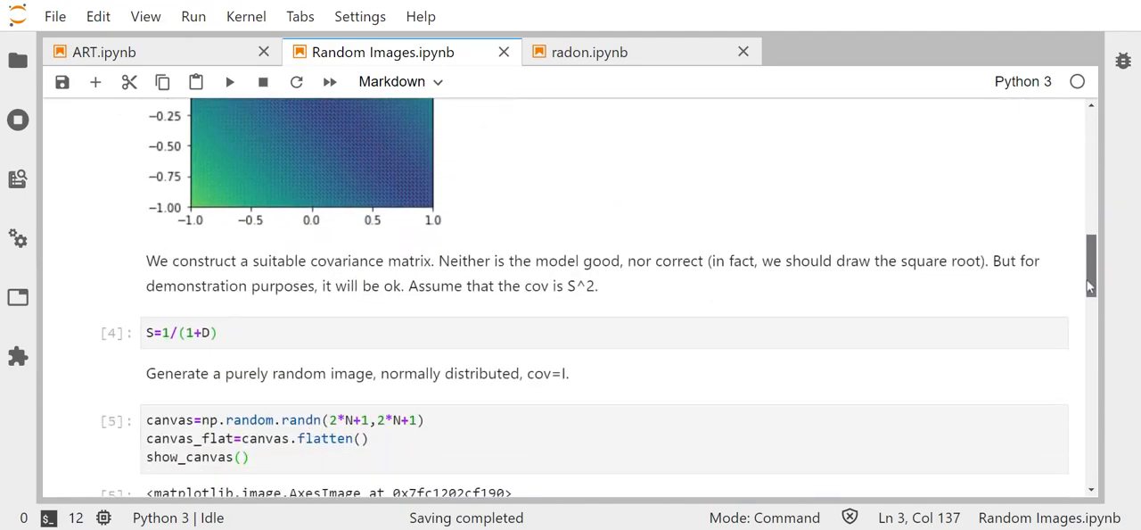
{"action": "scroll", "scroll_direction": "down", "scroll_amount": 3}
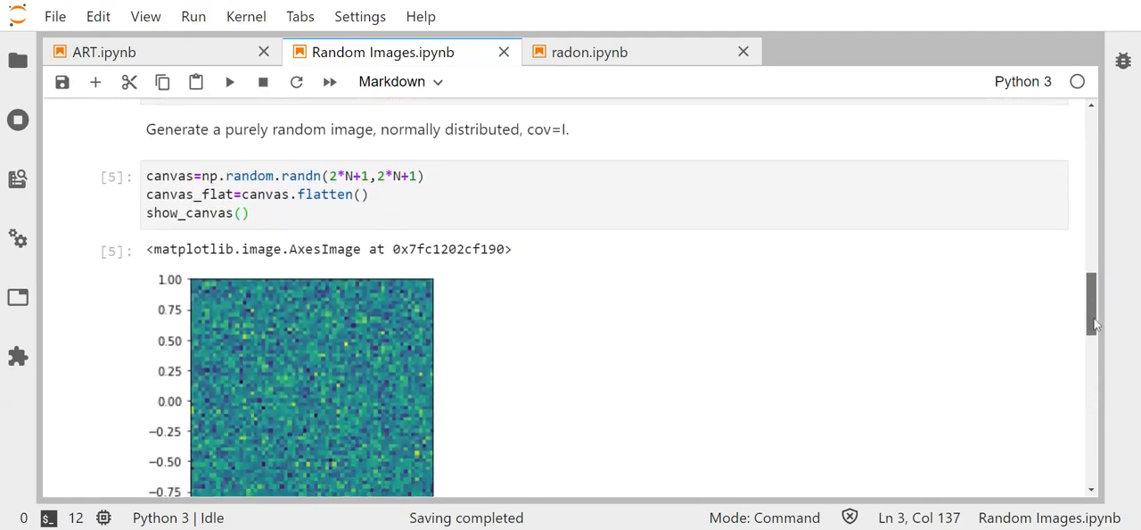
{"action": "scroll", "scroll_direction": "down", "scroll_amount": 3}
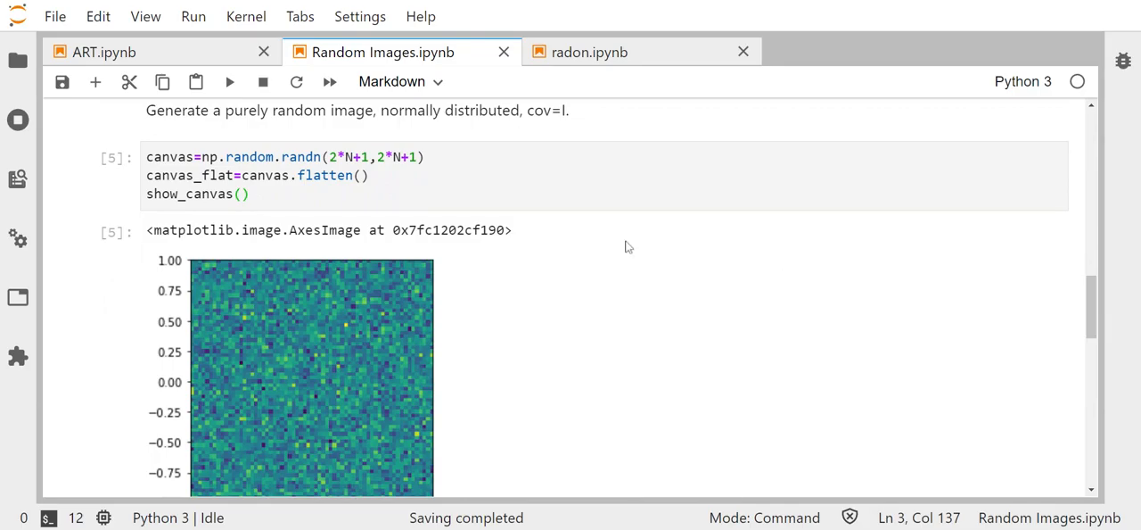
{"action": "mouse_move", "coordinate": [303, 142]}
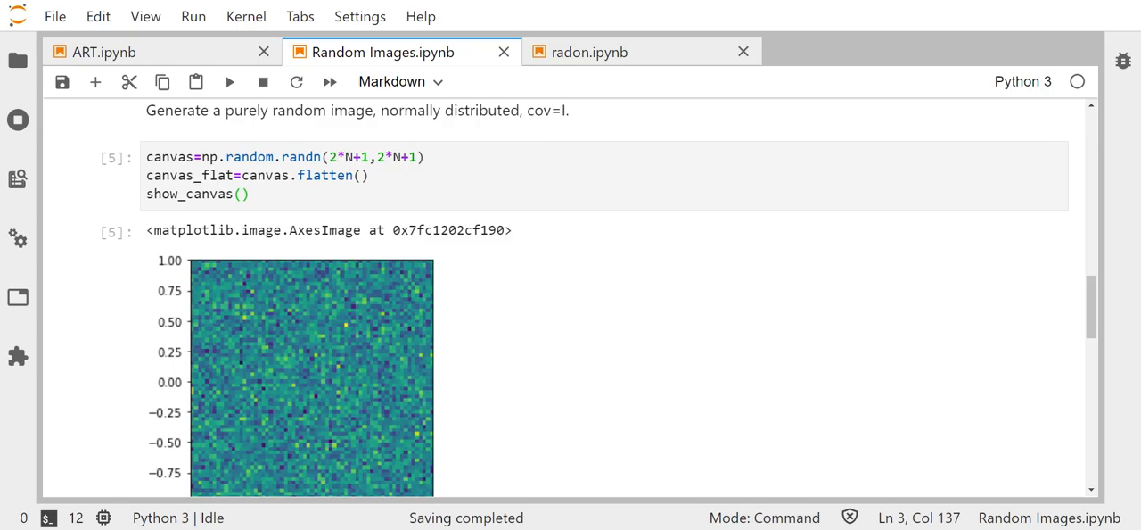
{"action": "mouse_move", "coordinate": [291, 235]}
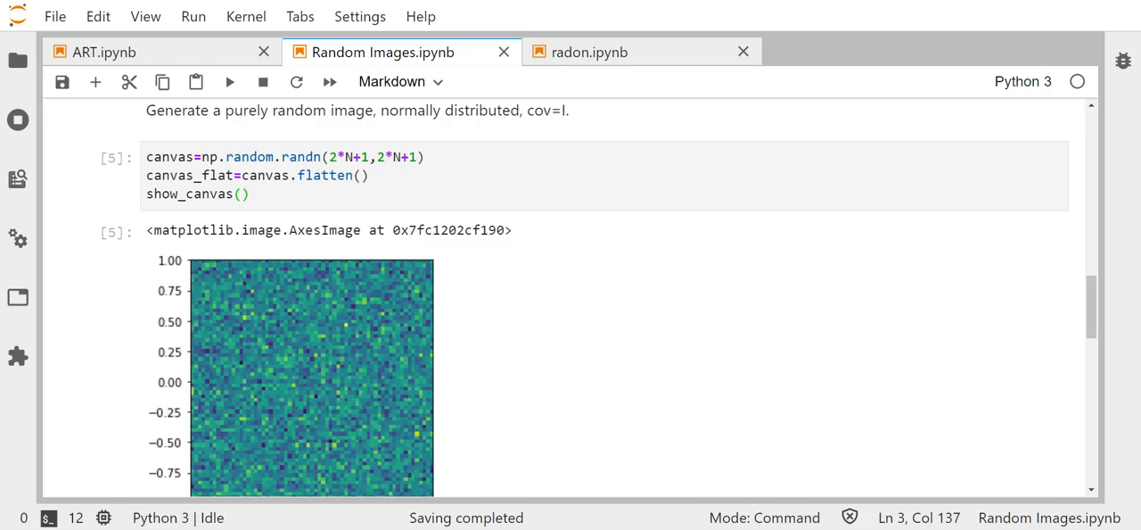
{"action": "mouse_move", "coordinate": [278, 271]}
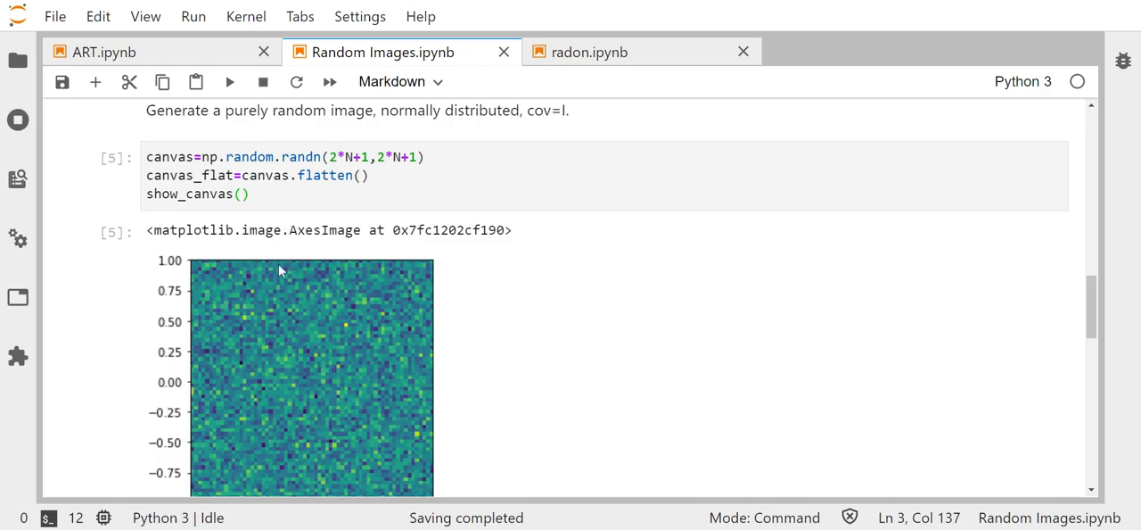
{"action": "mouse_move", "coordinate": [295, 271]}
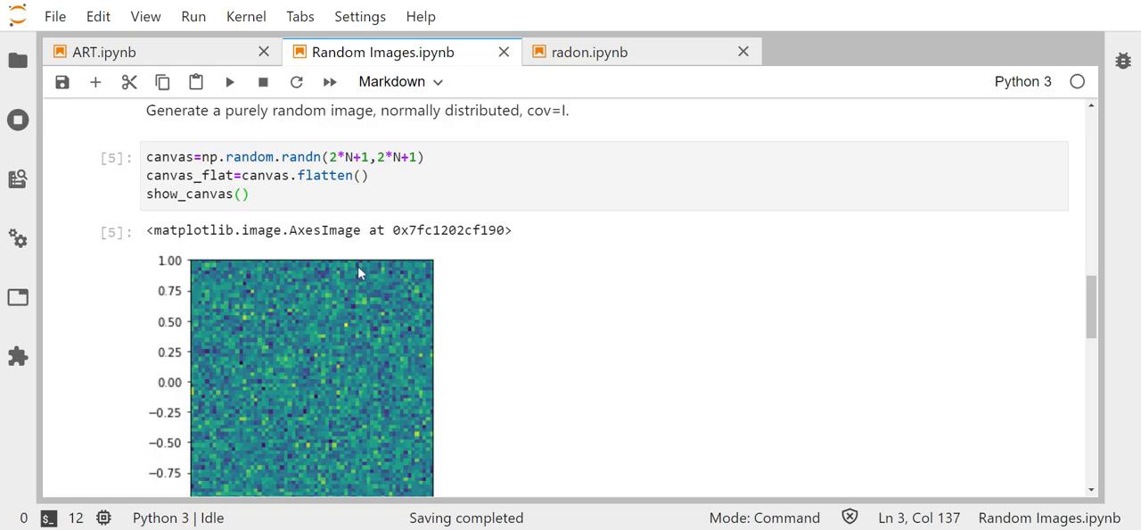
{"action": "mouse_move", "coordinate": [353, 271]}
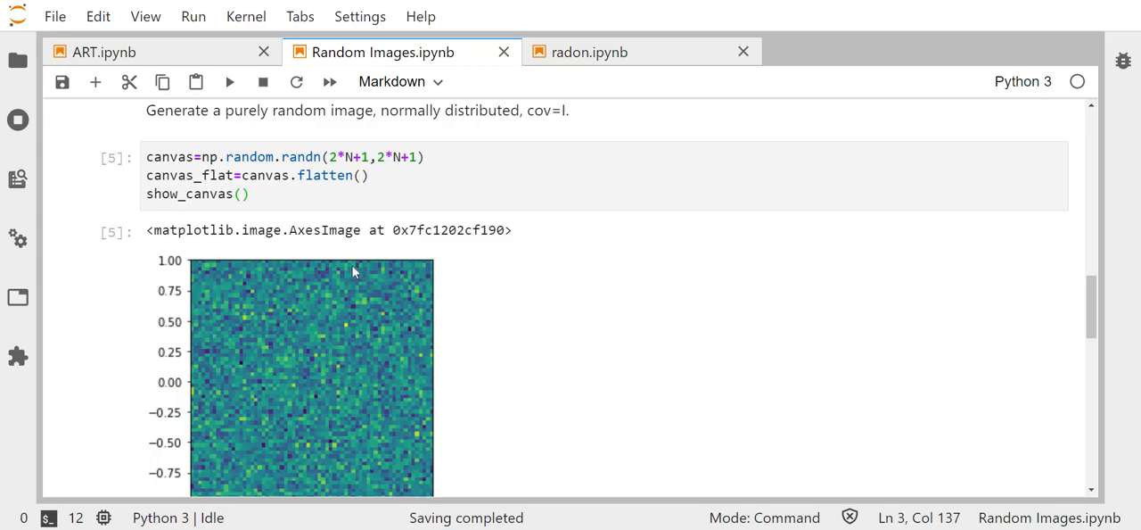
{"action": "mouse_move", "coordinate": [371, 353]}
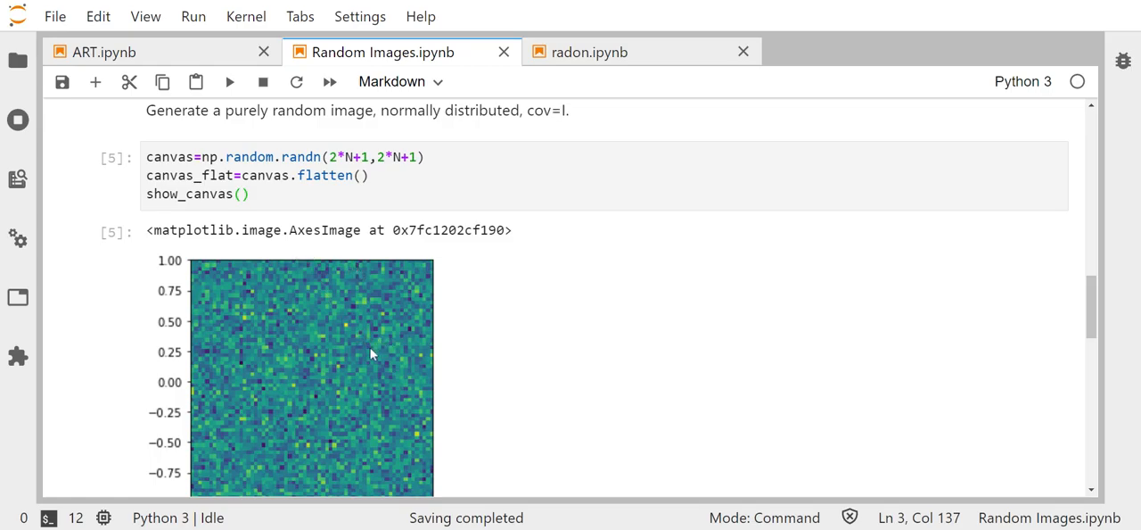
{"action": "mouse_move", "coordinate": [389, 385]}
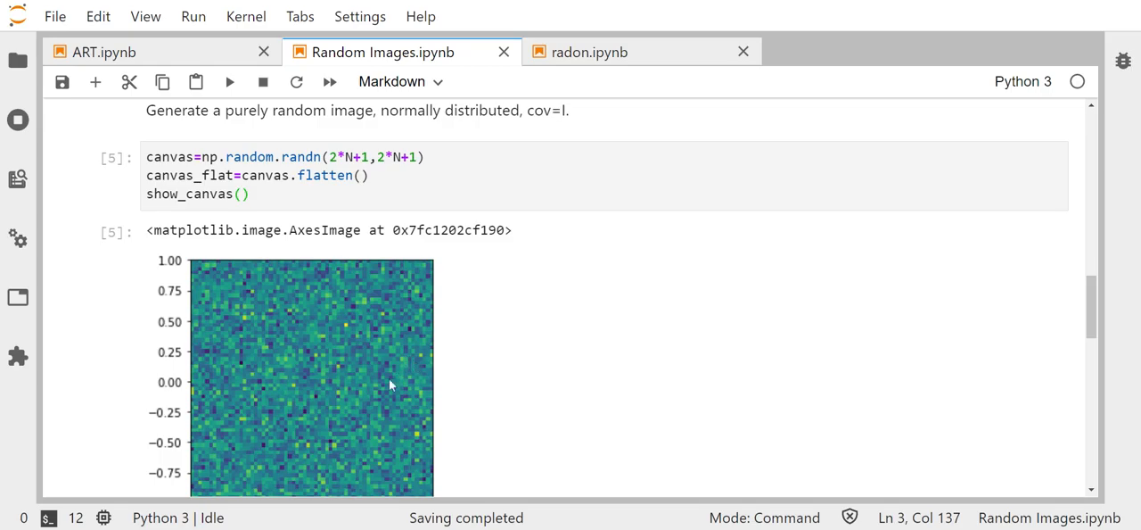
{"action": "mouse_move", "coordinate": [1056, 301]}
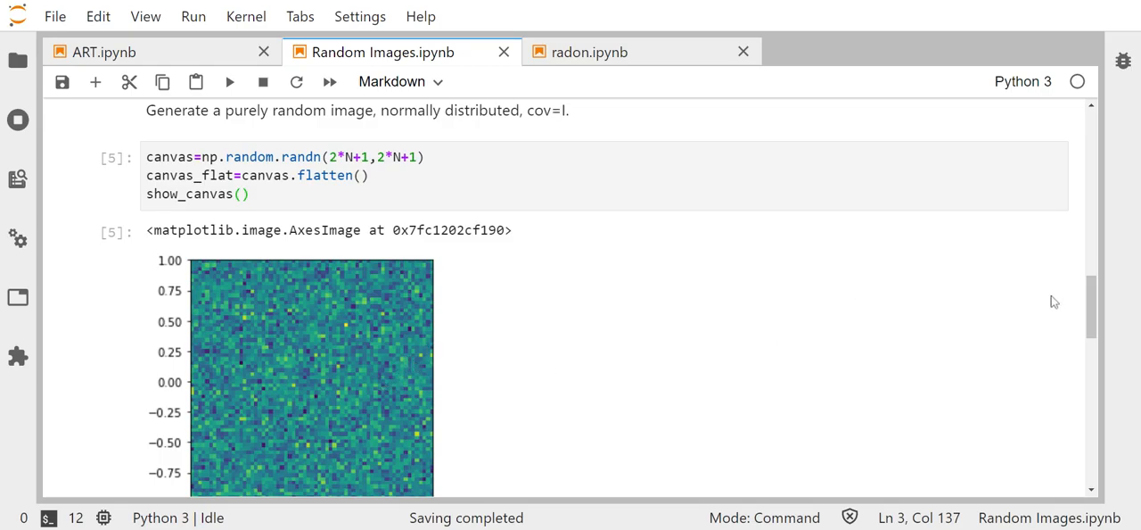
{"action": "scroll", "scroll_direction": "down", "scroll_amount": 3}
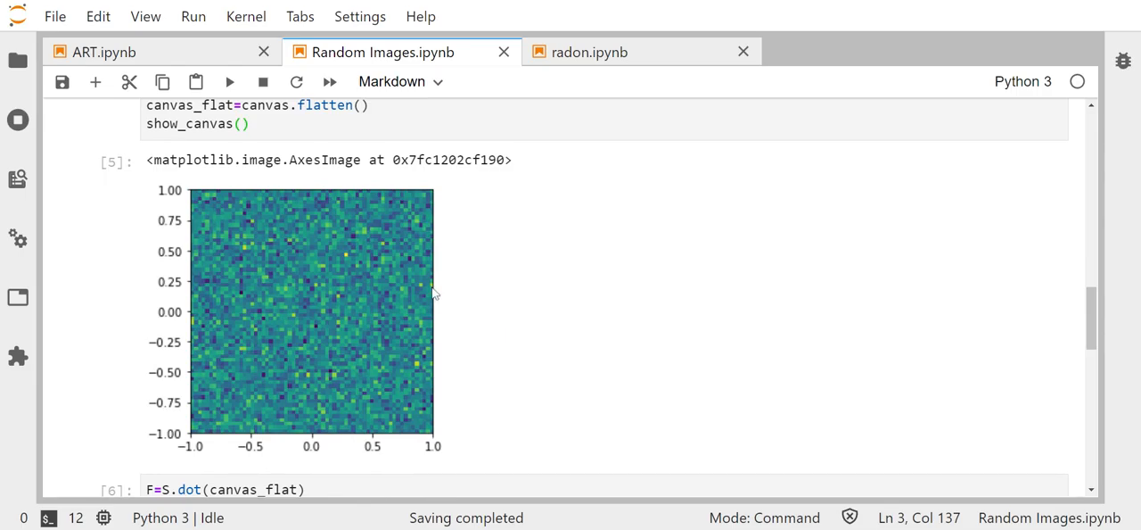
{"action": "mouse_move", "coordinate": [314, 321]}
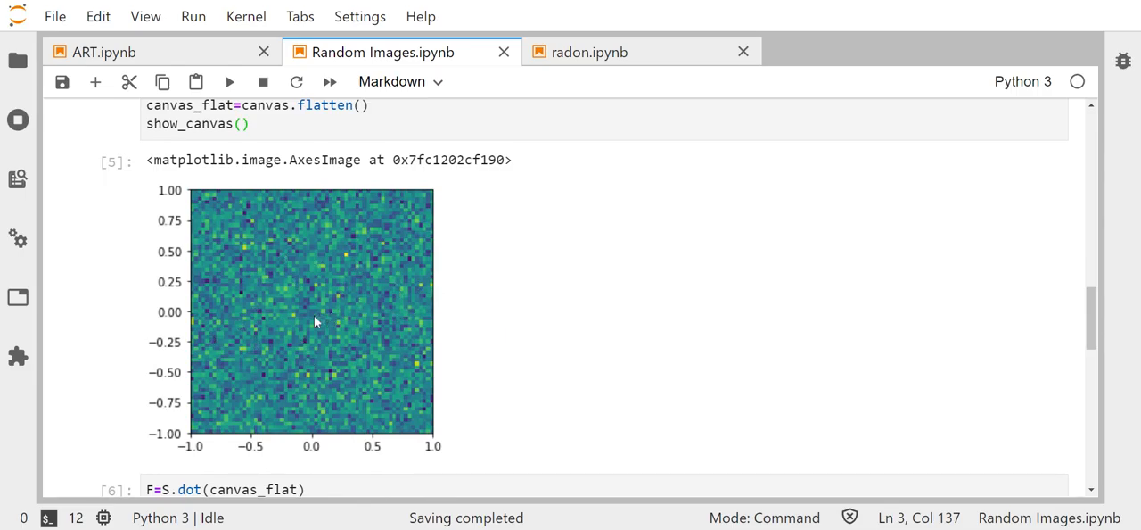
{"action": "mouse_move", "coordinate": [339, 327]}
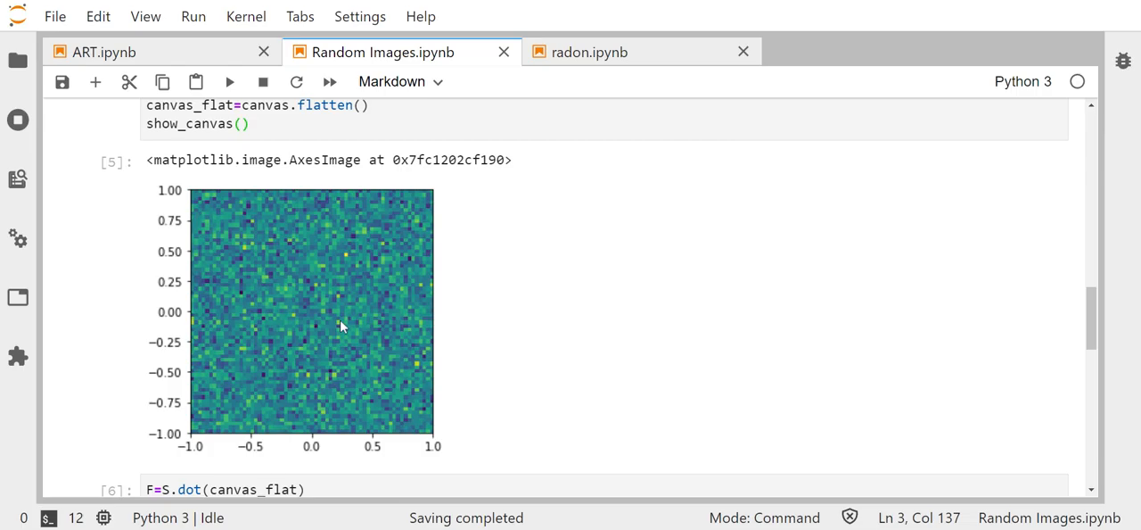
{"action": "mouse_move", "coordinate": [384, 357]}
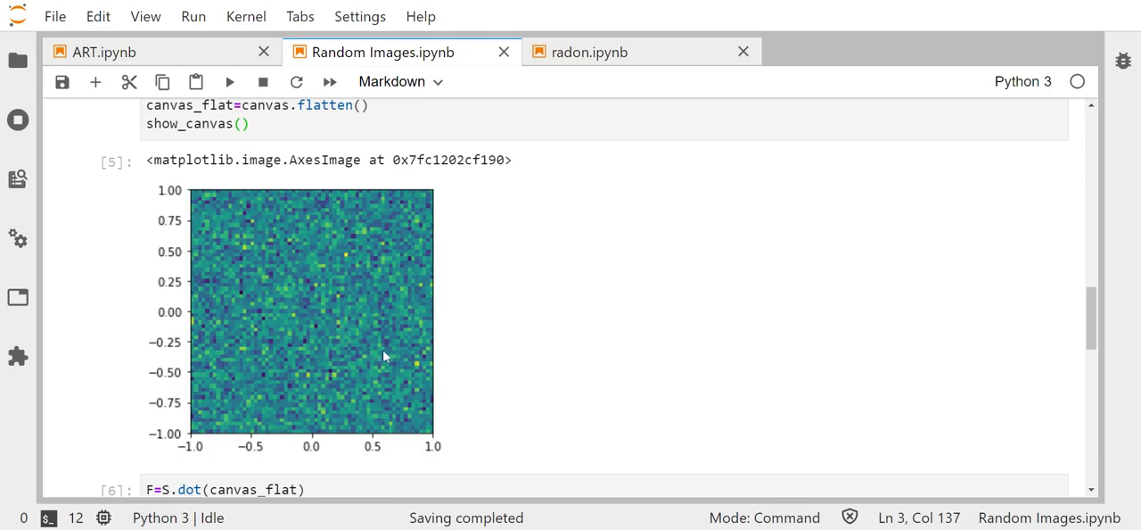
{"action": "mouse_move", "coordinate": [414, 360]}
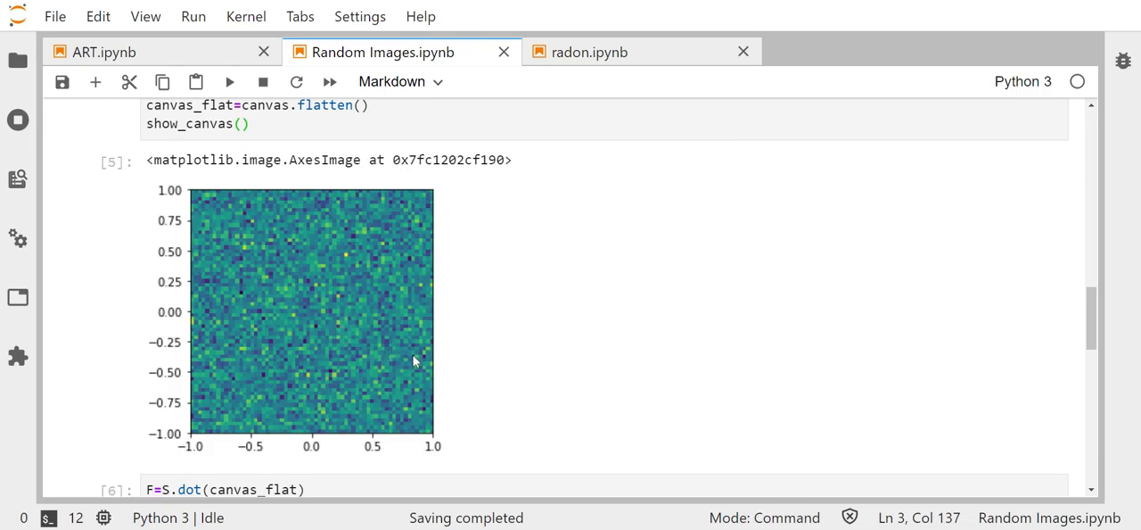
{"action": "mouse_move", "coordinate": [389, 373]}
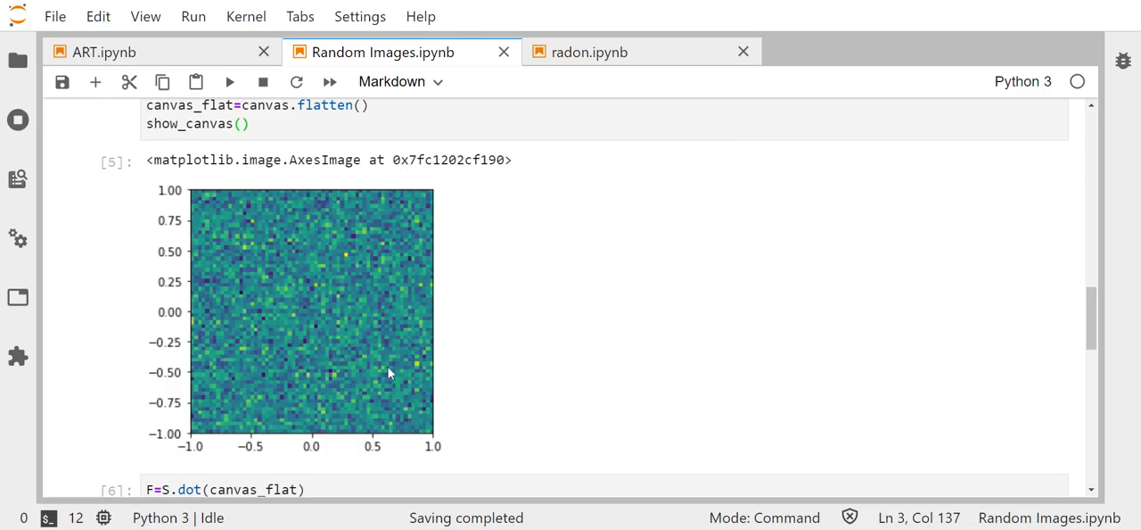
{"action": "mouse_move", "coordinate": [375, 382]}
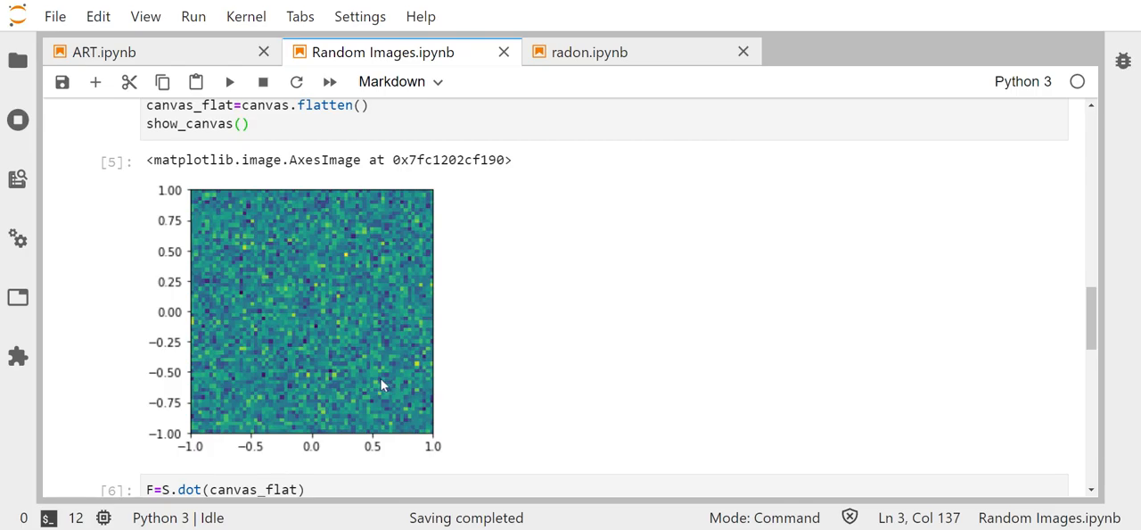
{"action": "mouse_move", "coordinate": [357, 383]}
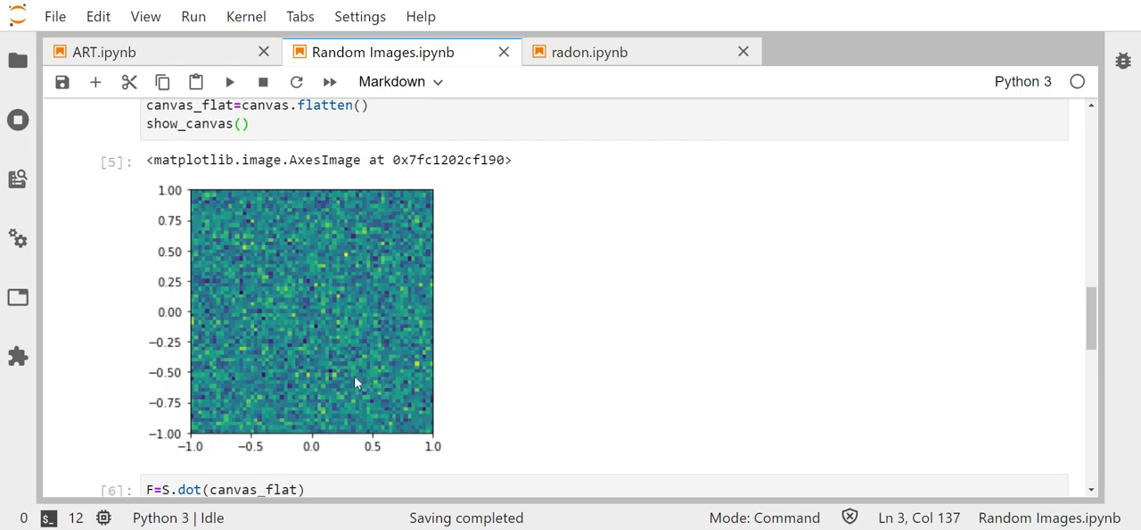
{"action": "mouse_move", "coordinate": [347, 385]}
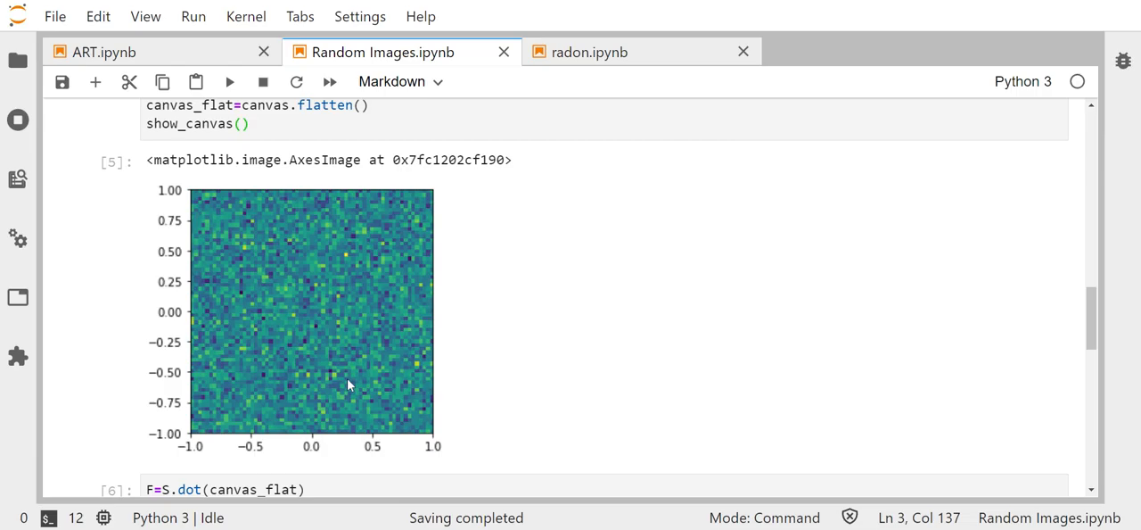
{"action": "mouse_move", "coordinate": [325, 378]}
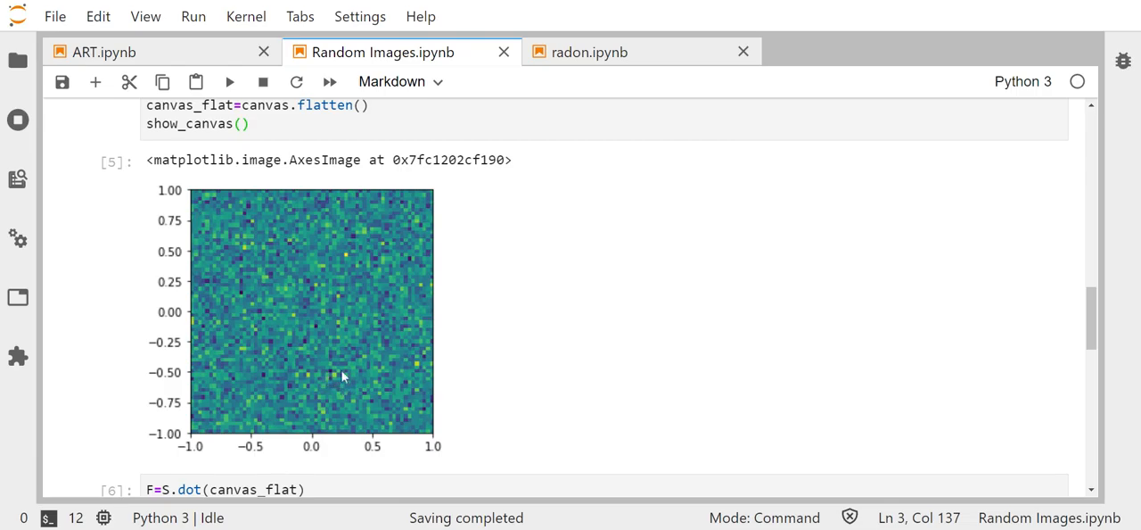
{"action": "mouse_move", "coordinate": [745, 325]}
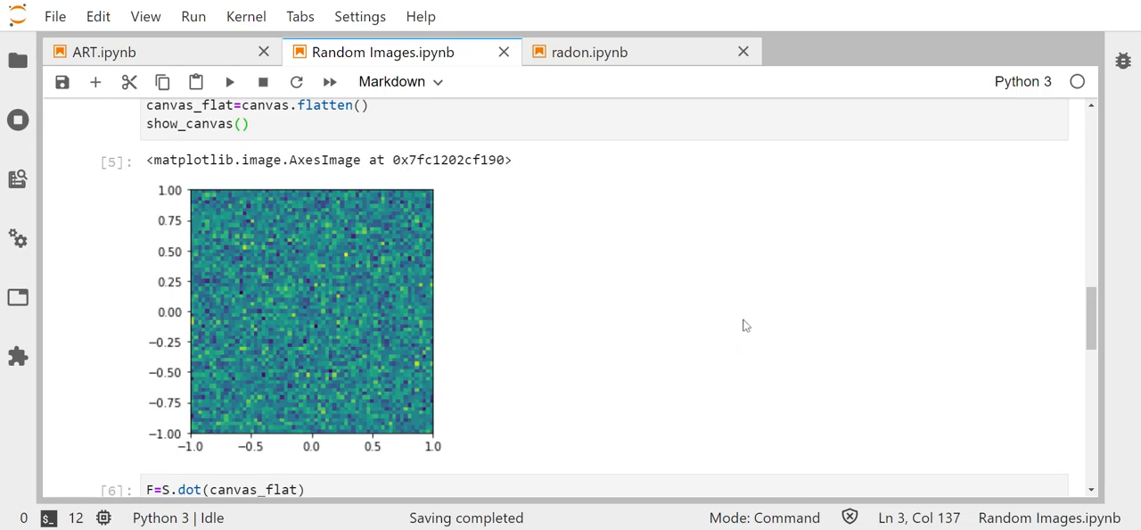
{"action": "mouse_move", "coordinate": [1003, 304]}
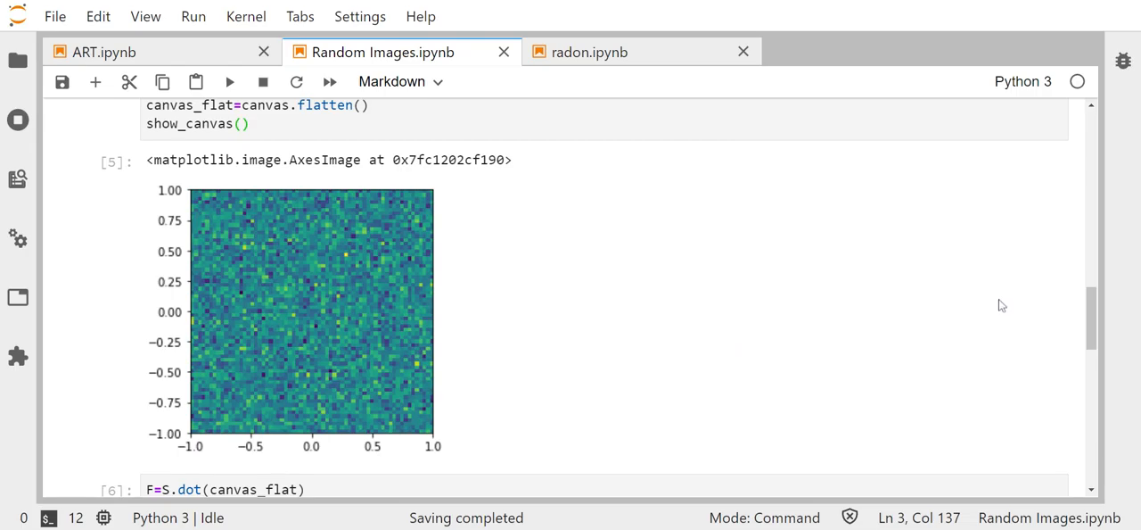
{"action": "scroll", "scroll_direction": "down", "scroll_amount": 3}
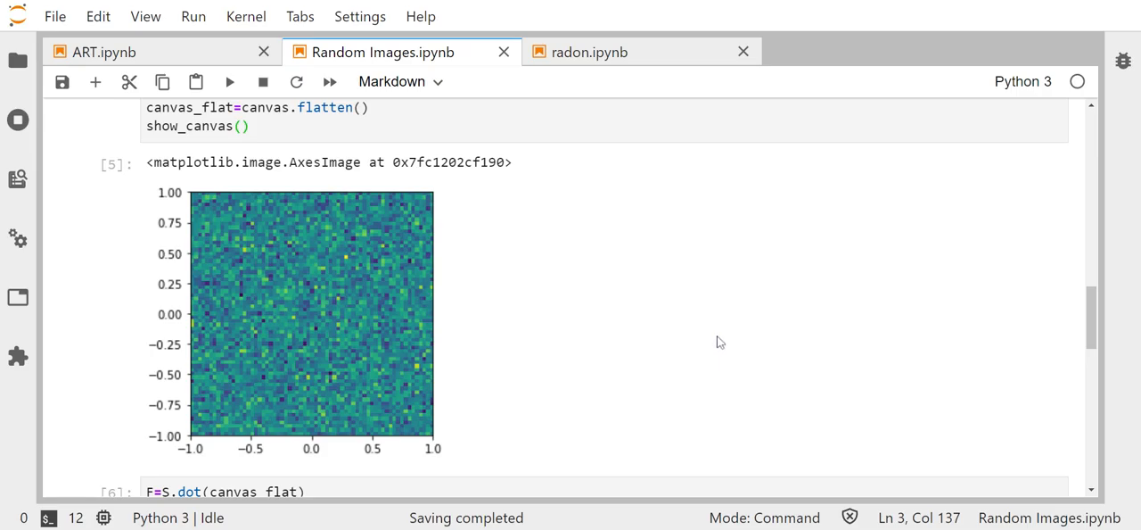
{"action": "mouse_move", "coordinate": [749, 374]}
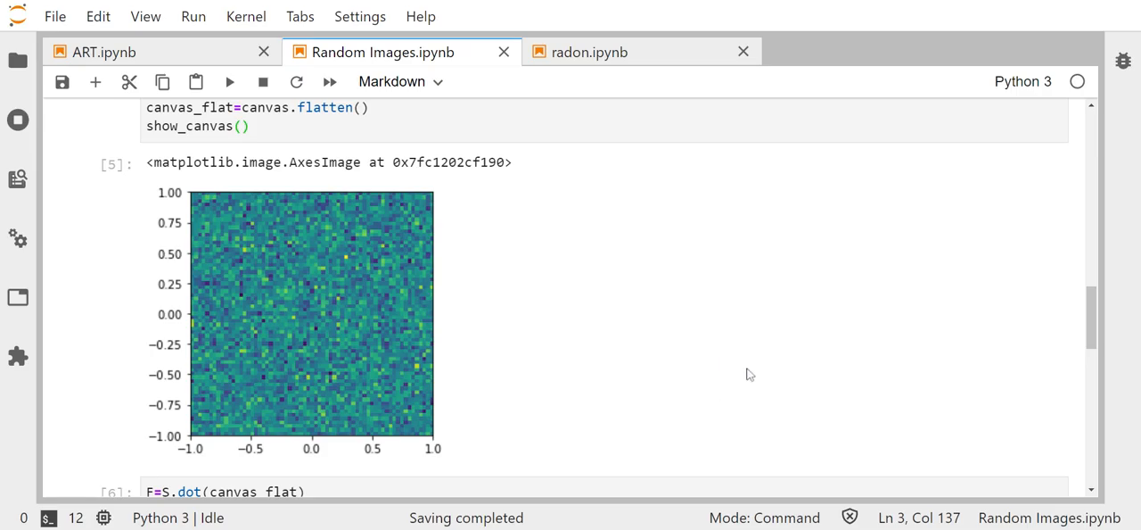
{"action": "mouse_move", "coordinate": [752, 383]}
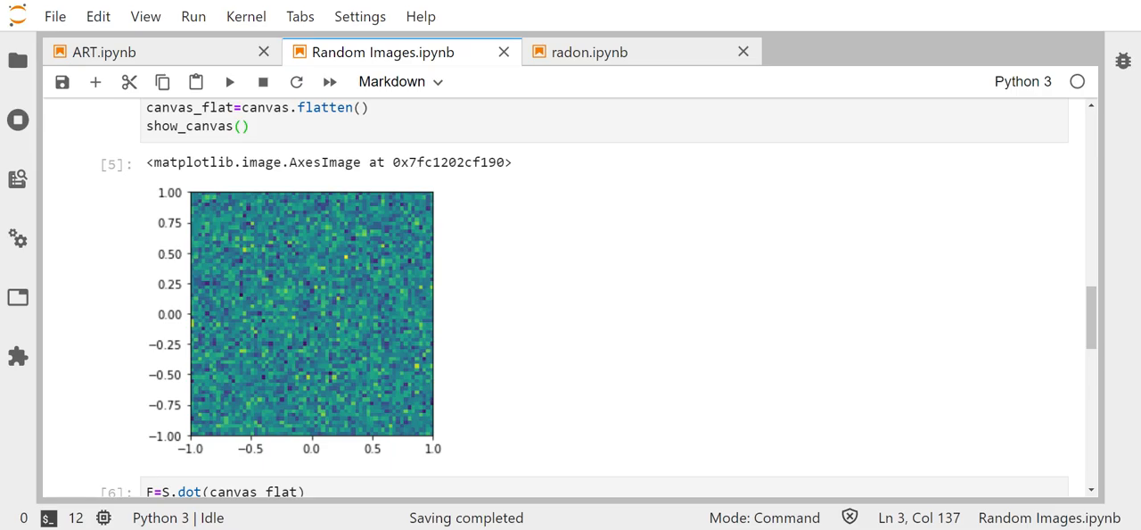
{"action": "mouse_move", "coordinate": [756, 412]}
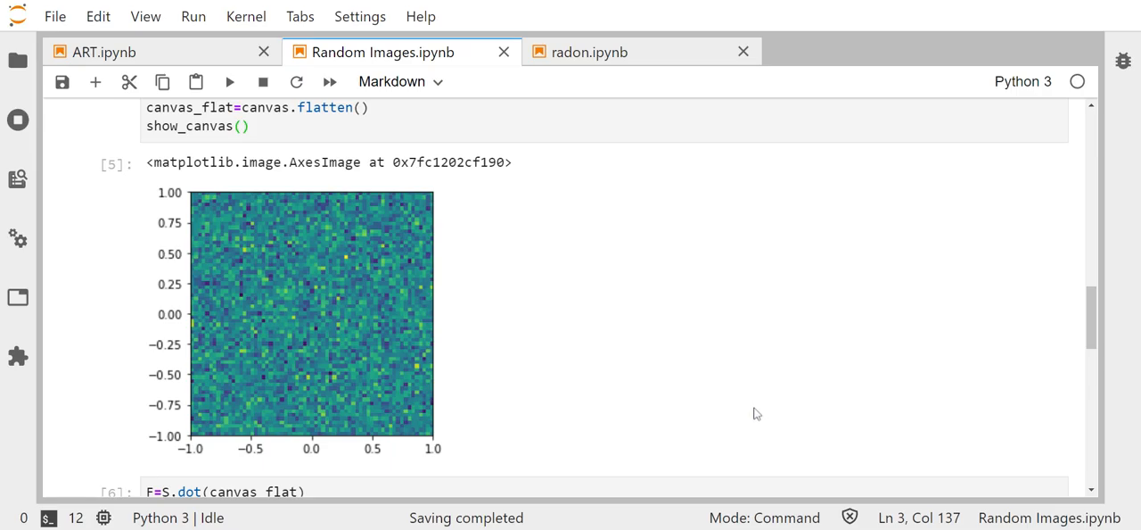
{"action": "mouse_move", "coordinate": [752, 421]}
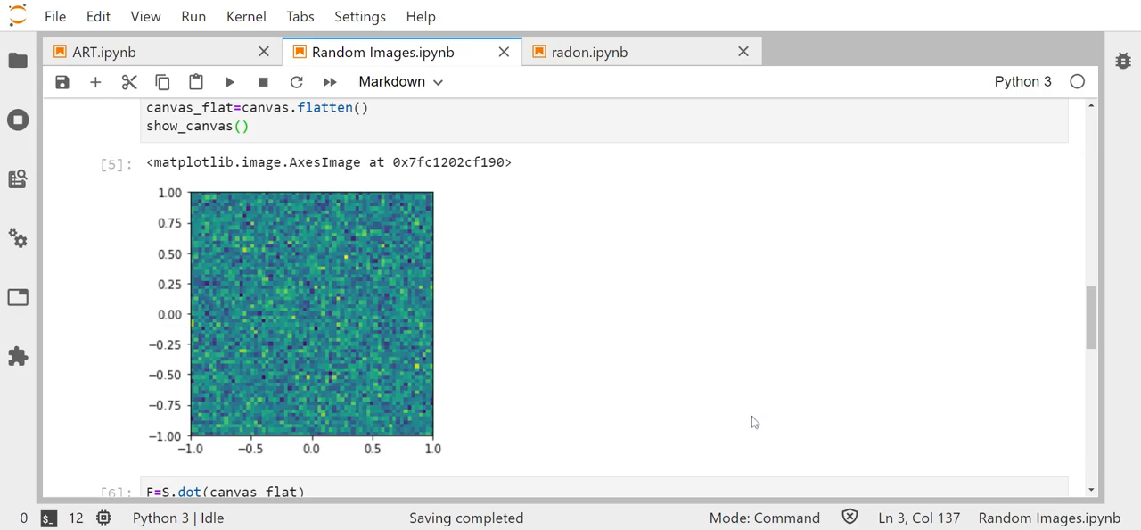
{"action": "mouse_move", "coordinate": [692, 344]}
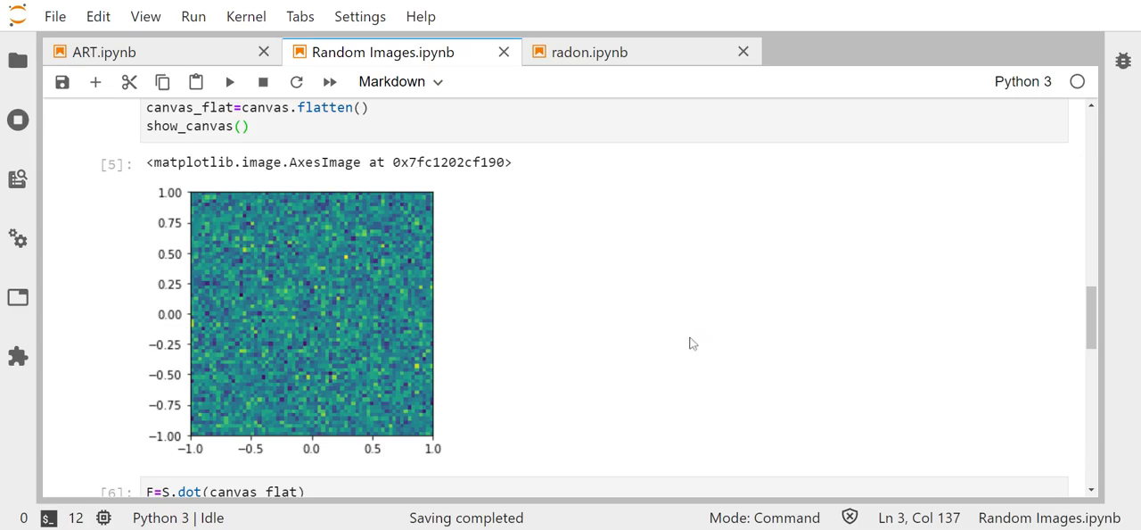
{"action": "mouse_move", "coordinate": [864, 353]}
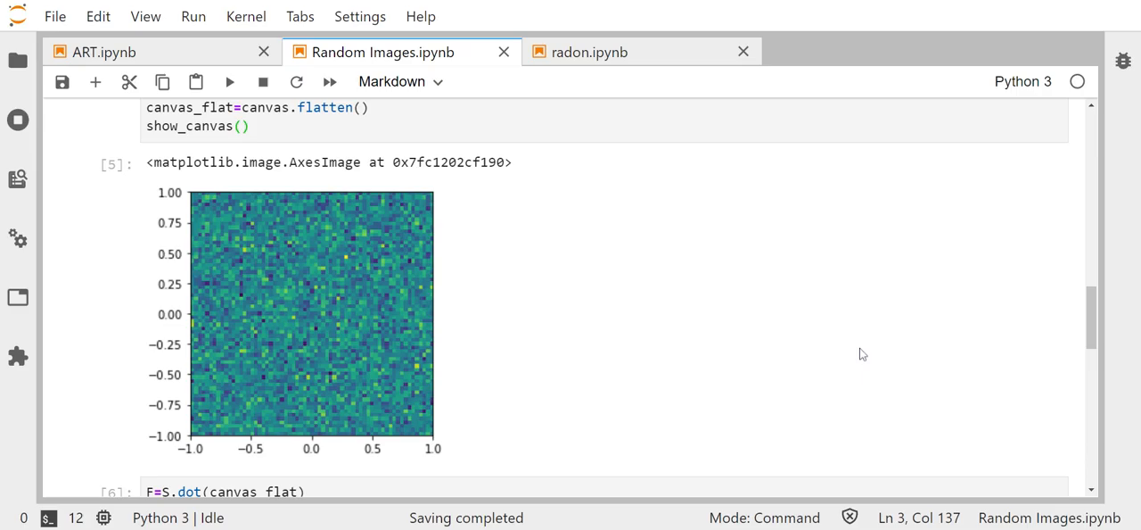
{"action": "mouse_move", "coordinate": [719, 289]}
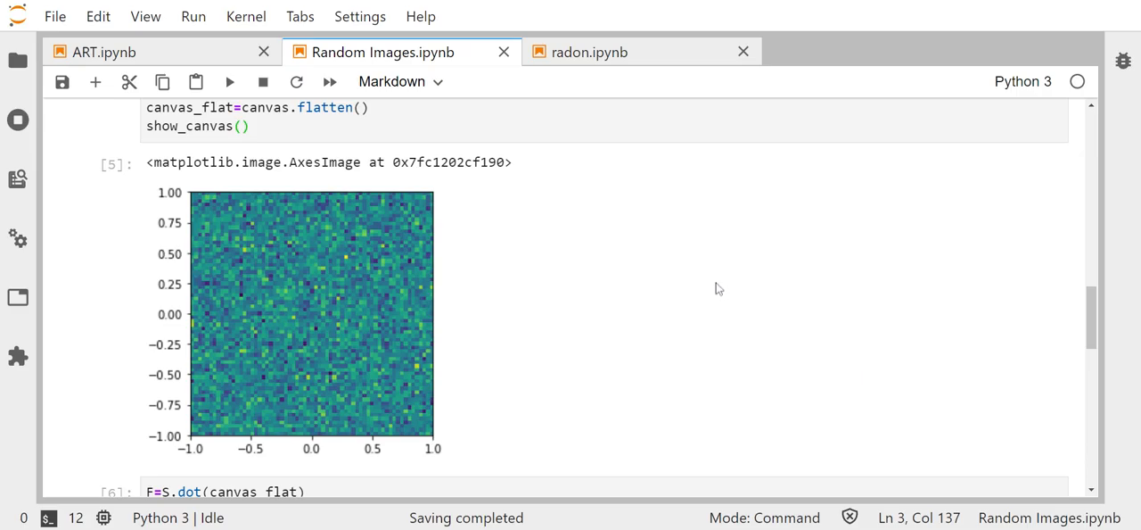
{"action": "mouse_move", "coordinate": [706, 300]}
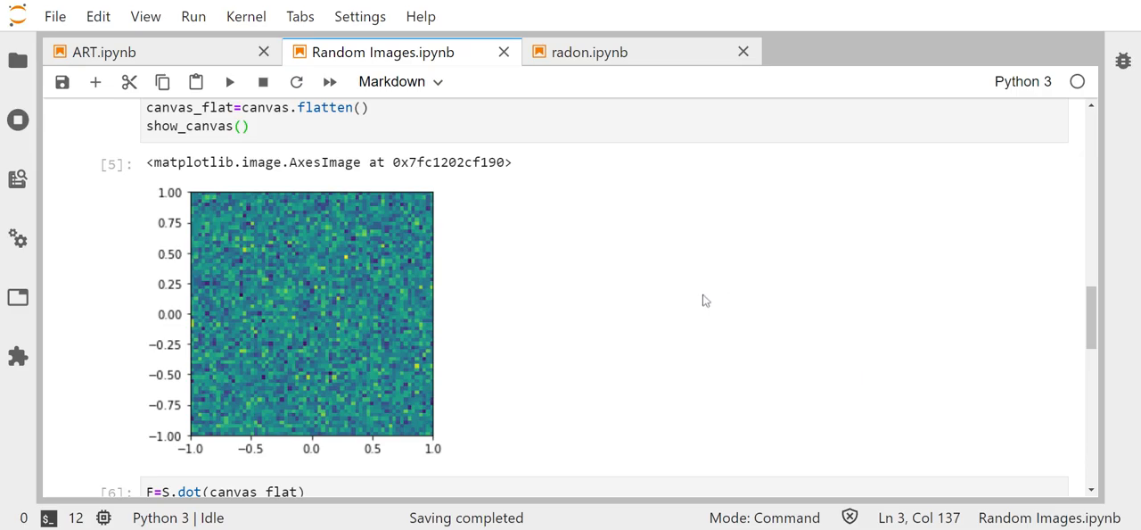
{"action": "mouse_move", "coordinate": [348, 289]}
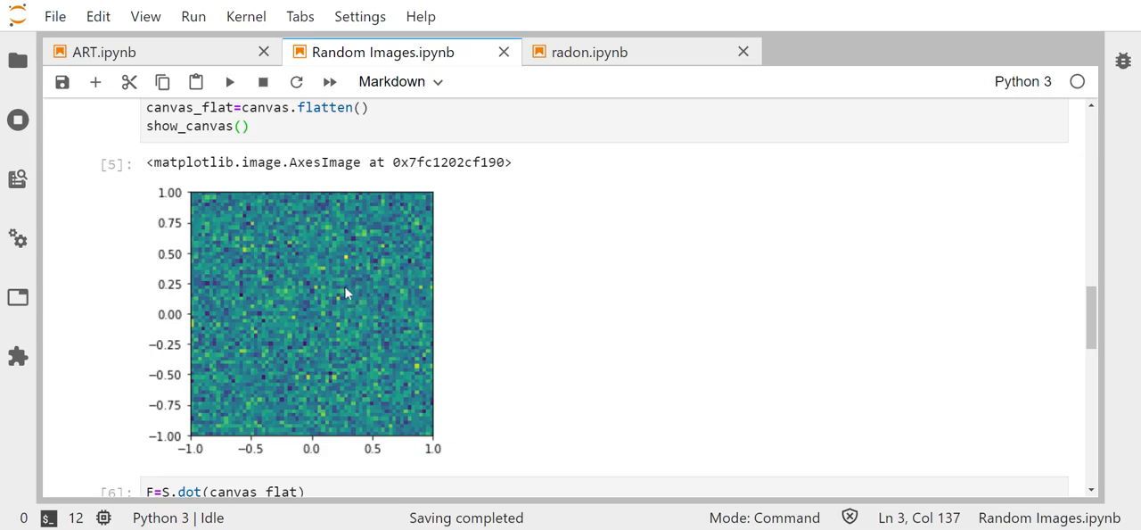
{"action": "mouse_move", "coordinate": [317, 273]}
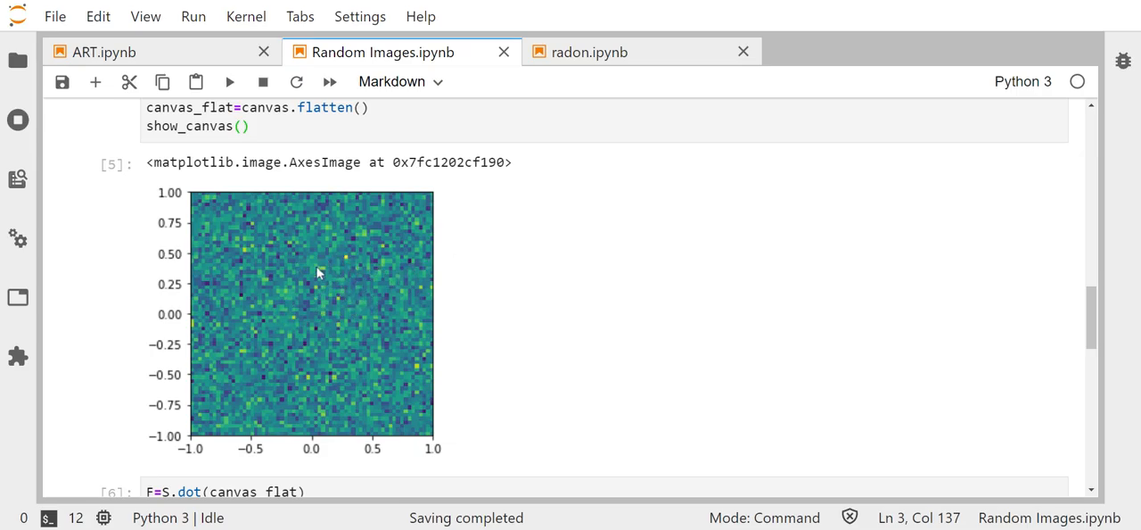
{"action": "mouse_move", "coordinate": [330, 296]}
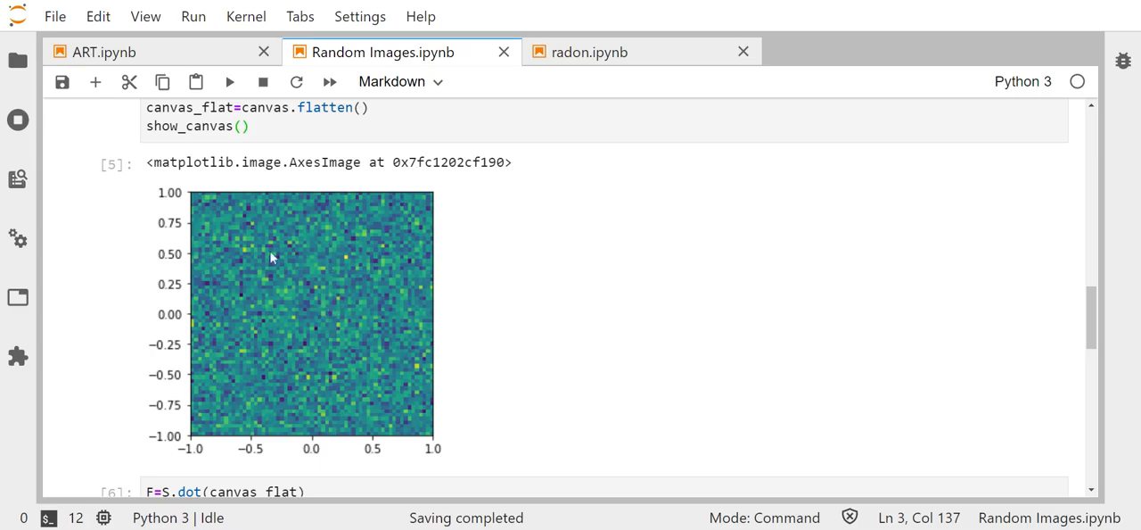
{"action": "mouse_move", "coordinate": [323, 273]}
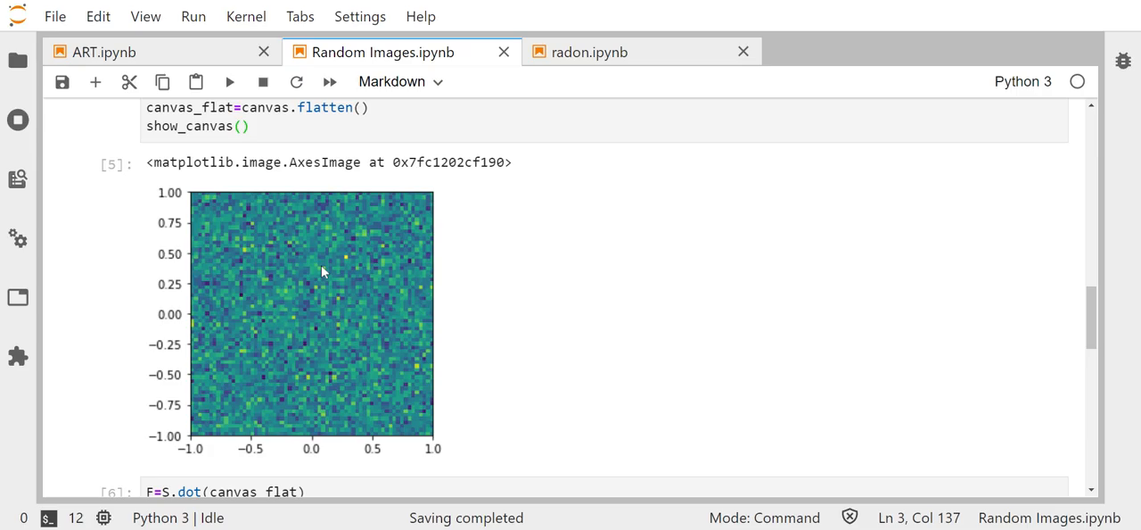
{"action": "mouse_move", "coordinate": [303, 296]}
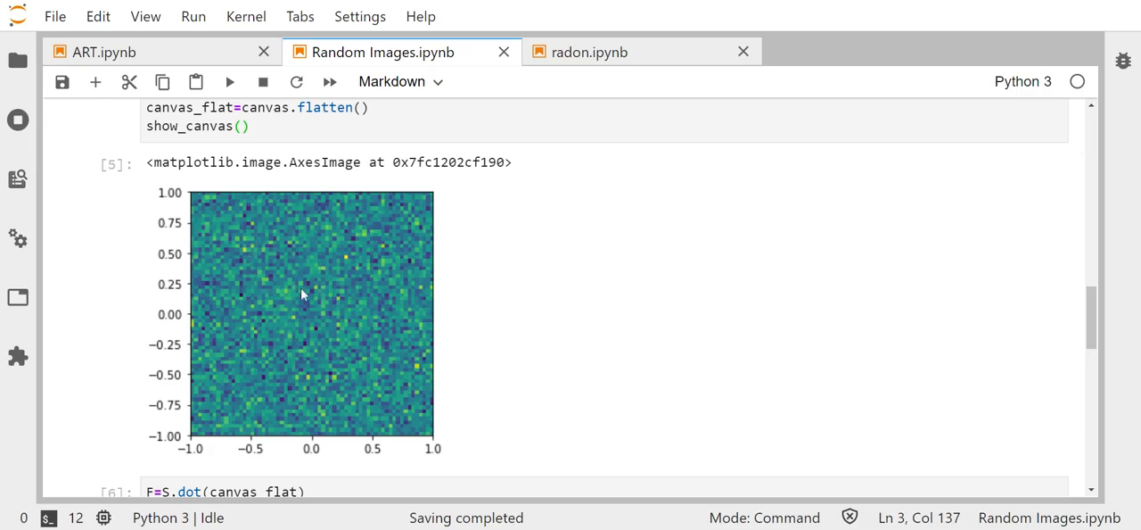
{"action": "mouse_move", "coordinate": [467, 319]}
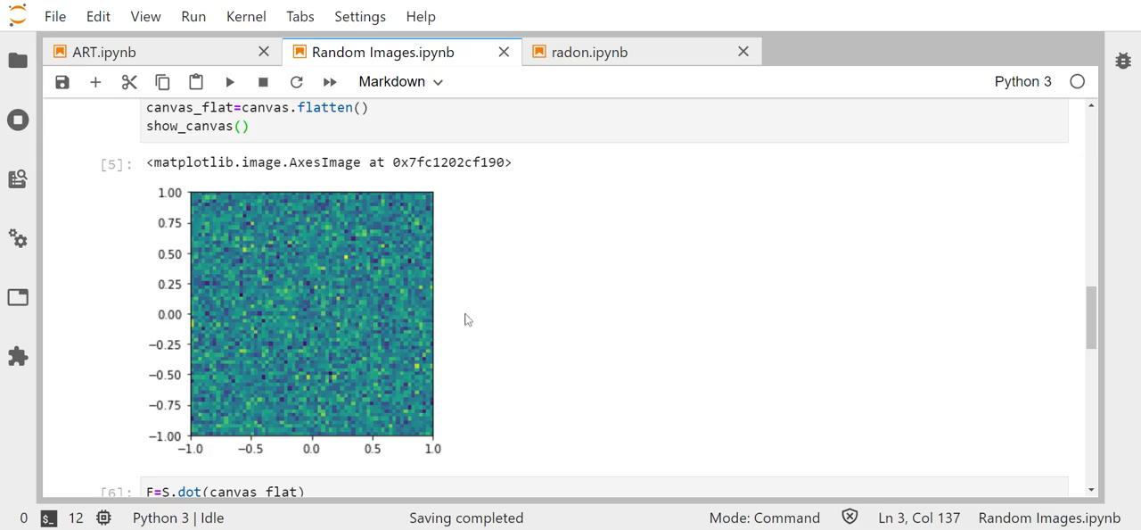
{"action": "mouse_move", "coordinate": [796, 315]}
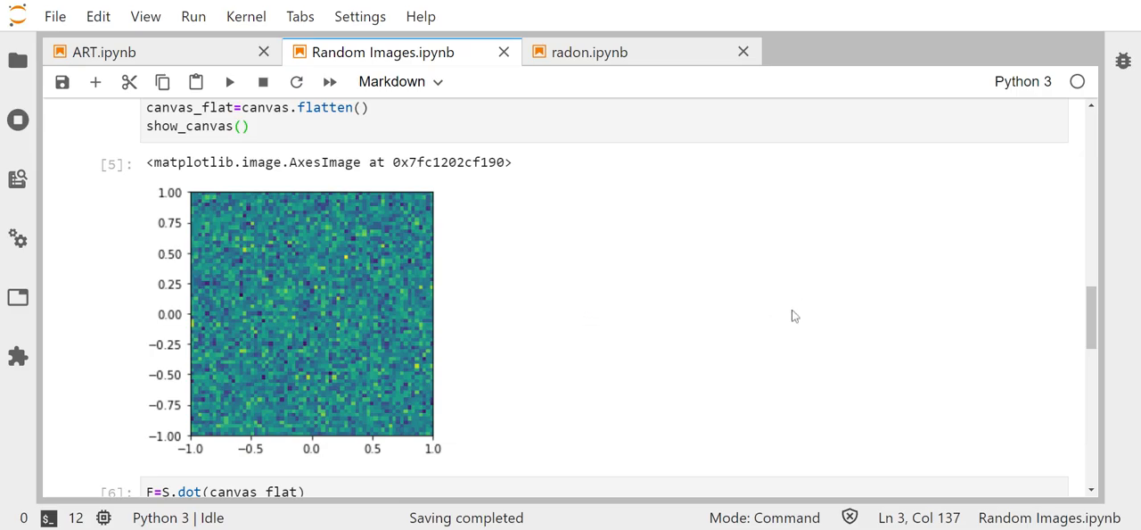
{"action": "mouse_move", "coordinate": [990, 314]}
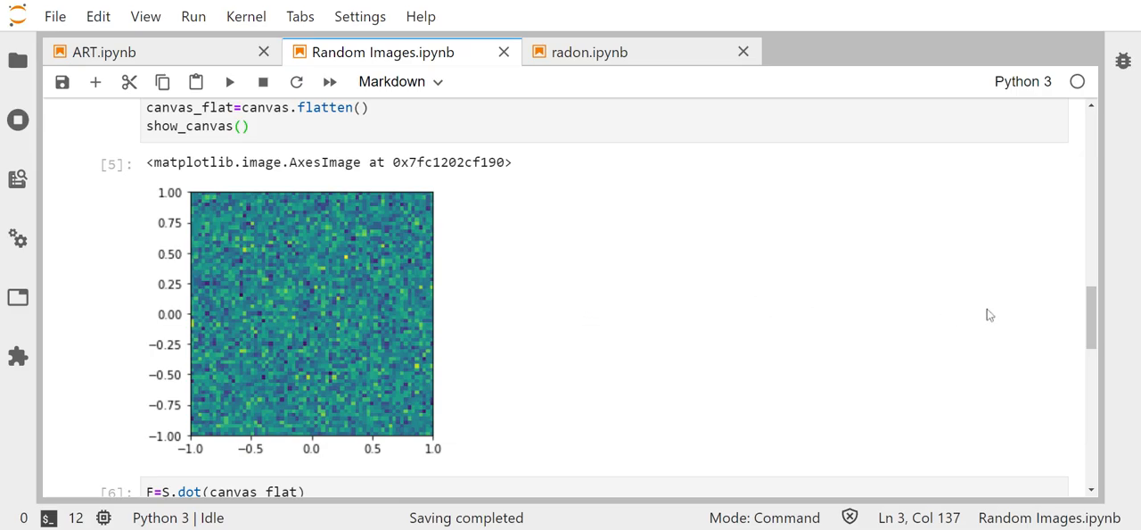
{"action": "mouse_move", "coordinate": [1073, 321]}
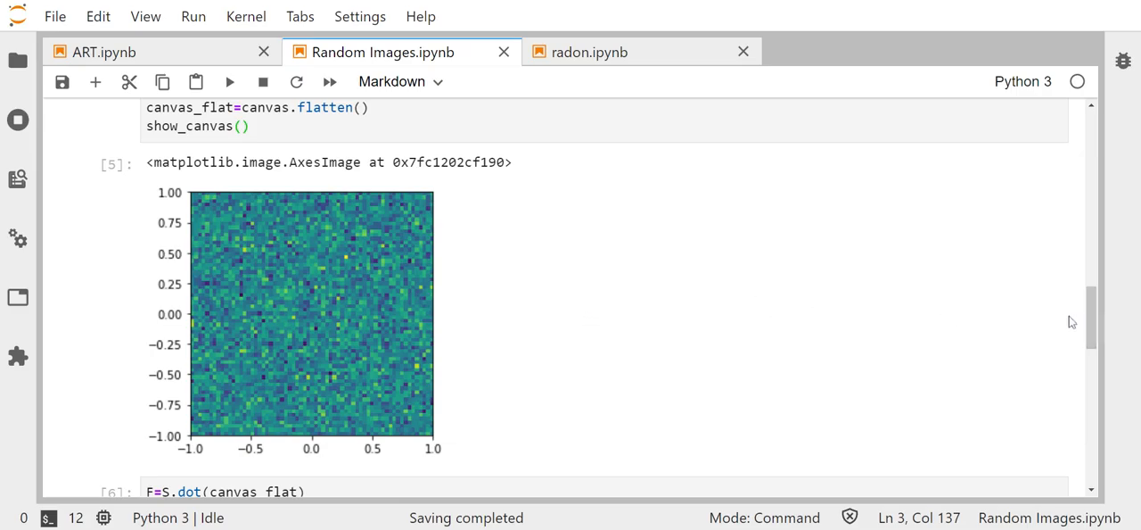
{"action": "mouse_move", "coordinate": [563, 319]}
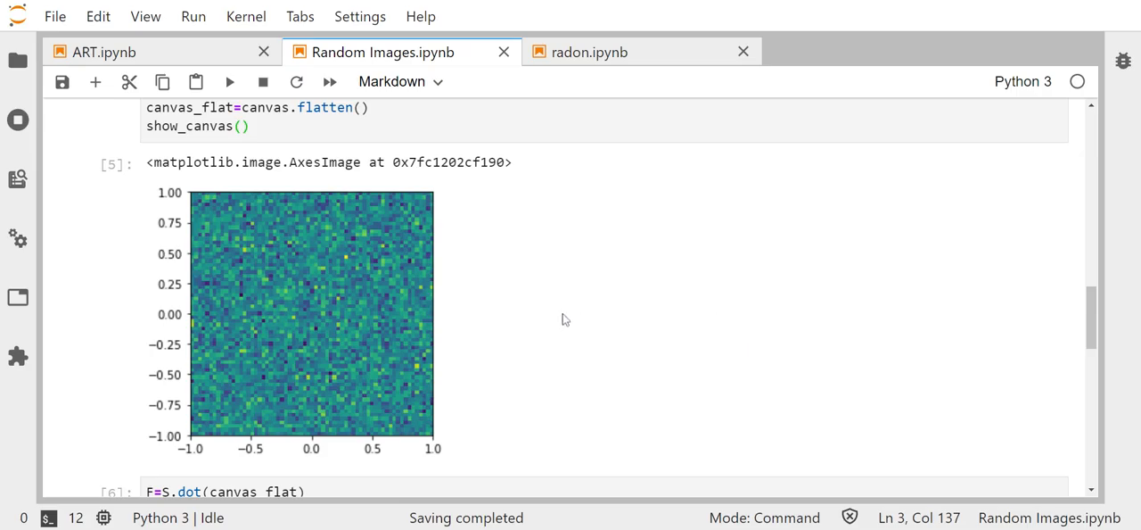
{"action": "mouse_move", "coordinate": [585, 301]}
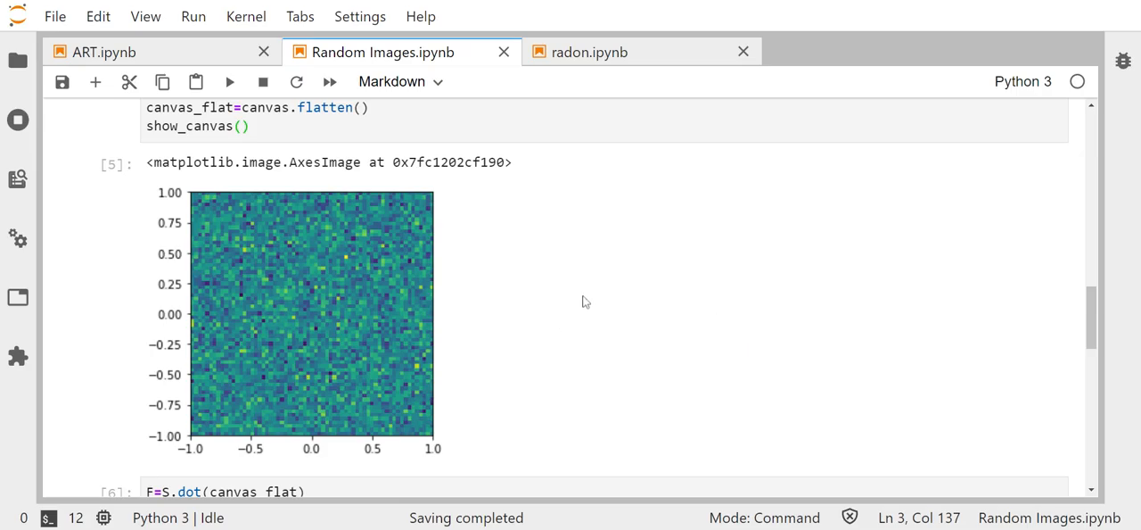
{"action": "mouse_move", "coordinate": [767, 296]}
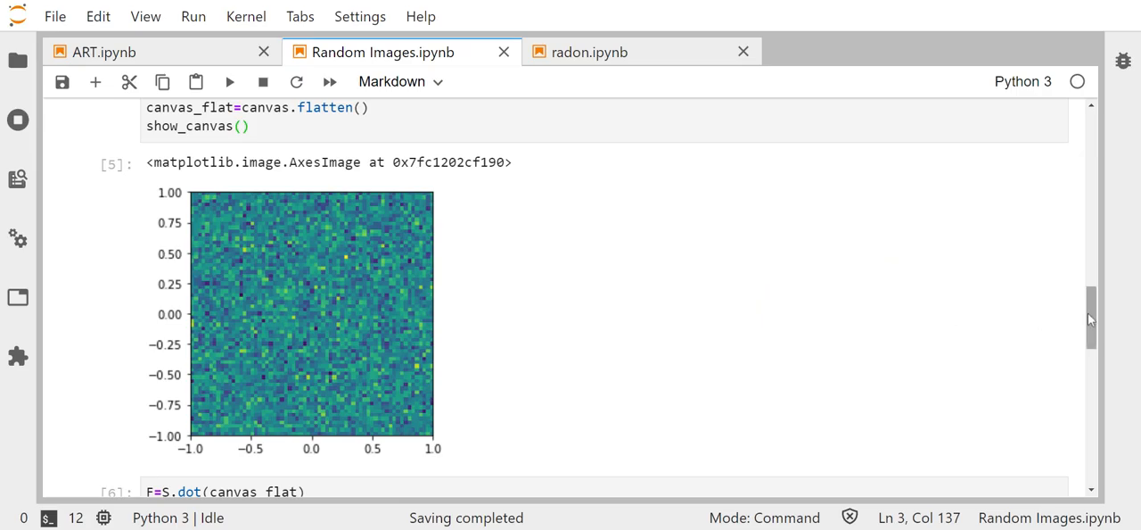
{"action": "scroll", "scroll_direction": "down", "scroll_amount": 3}
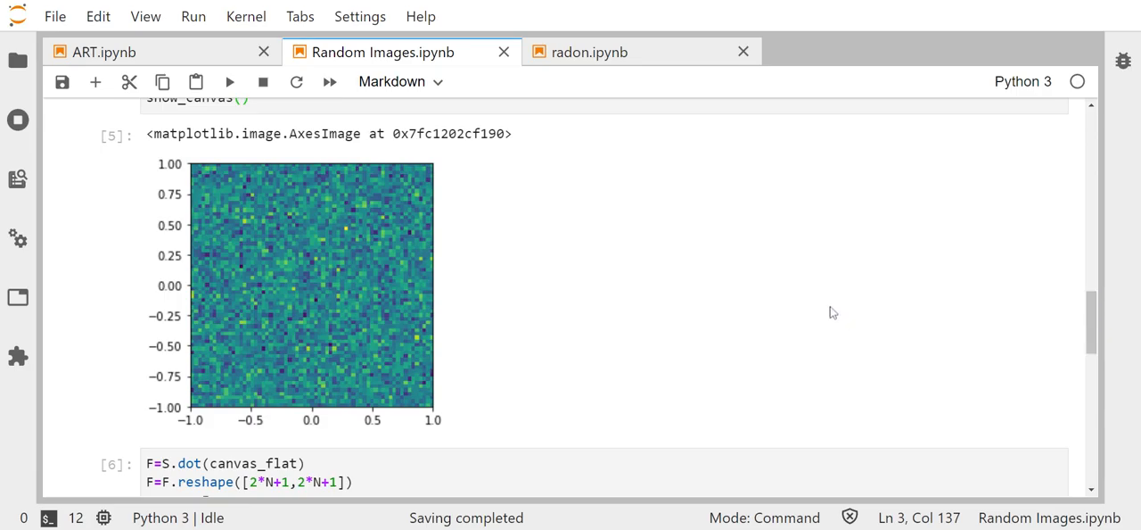
{"action": "mouse_move", "coordinate": [717, 310]}
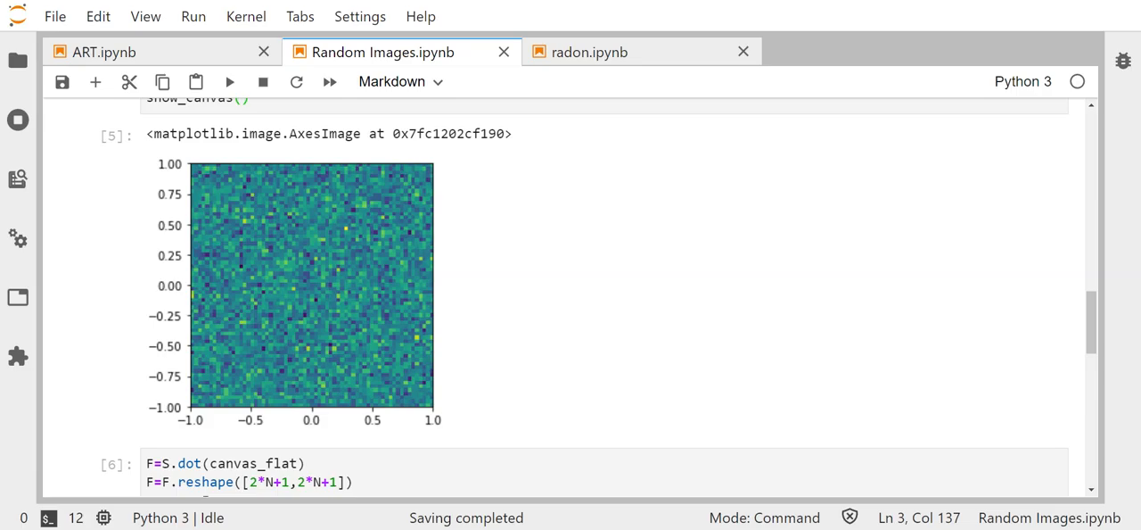
{"action": "mouse_move", "coordinate": [388, 264]}
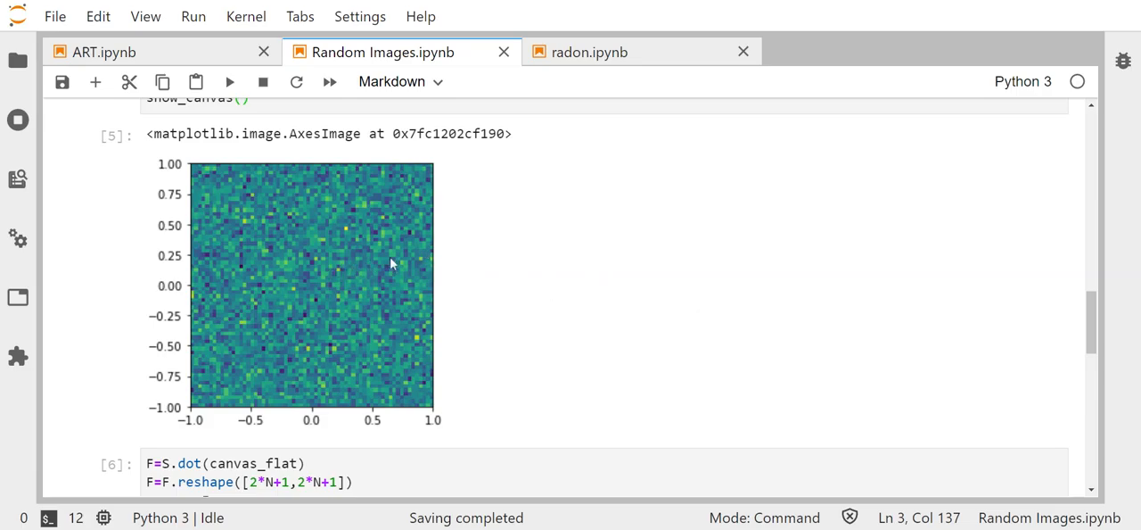
{"action": "mouse_move", "coordinate": [419, 284]}
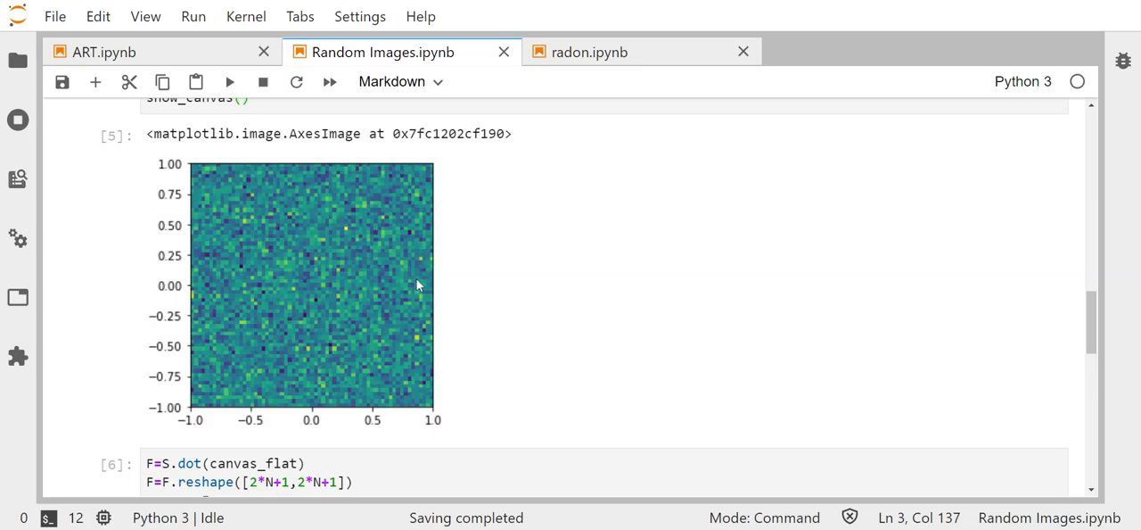
{"action": "mouse_move", "coordinate": [389, 285]}
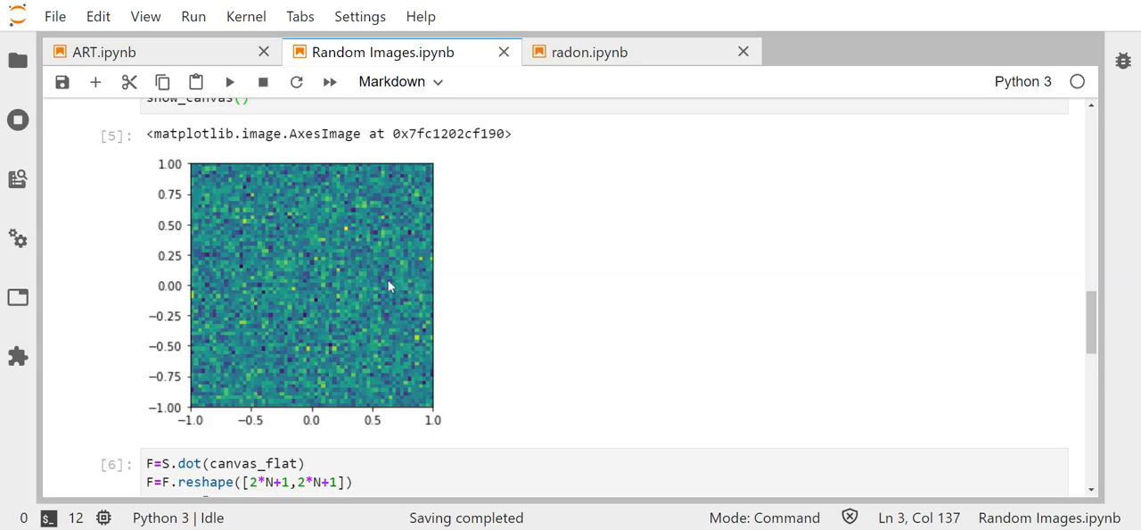
{"action": "mouse_move", "coordinate": [342, 274]}
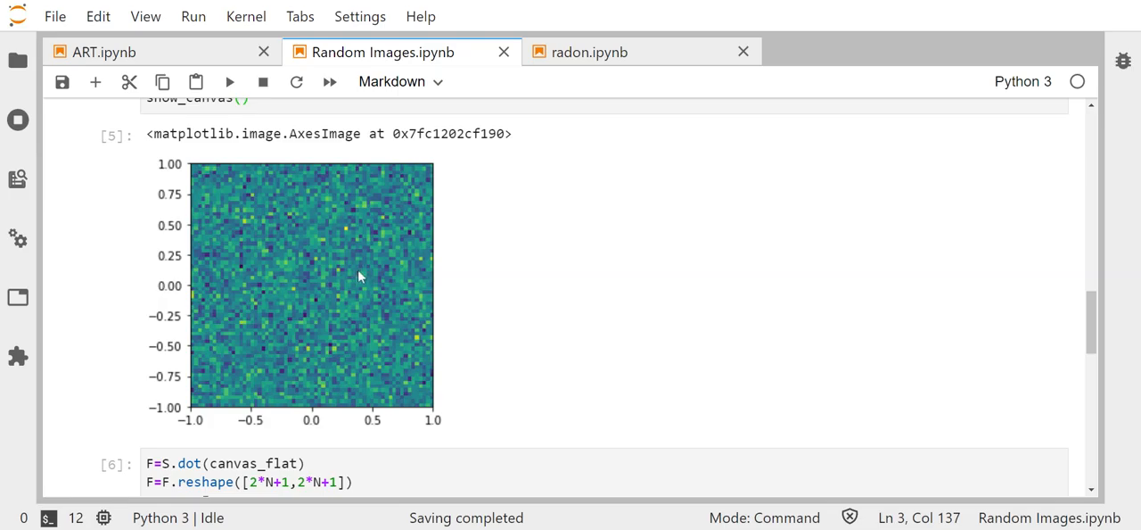
{"action": "mouse_move", "coordinate": [356, 300]}
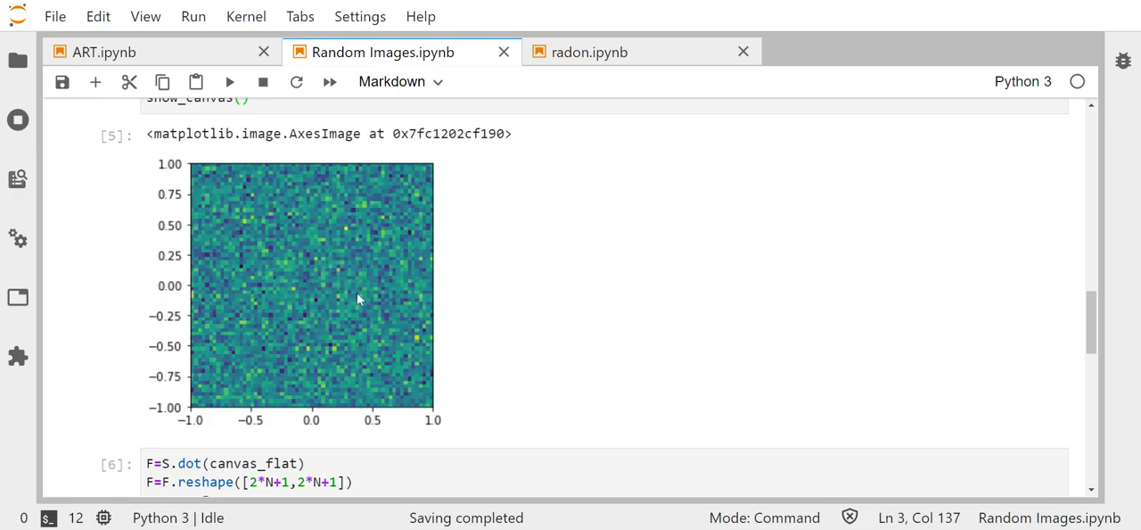
{"action": "mouse_move", "coordinate": [330, 287]}
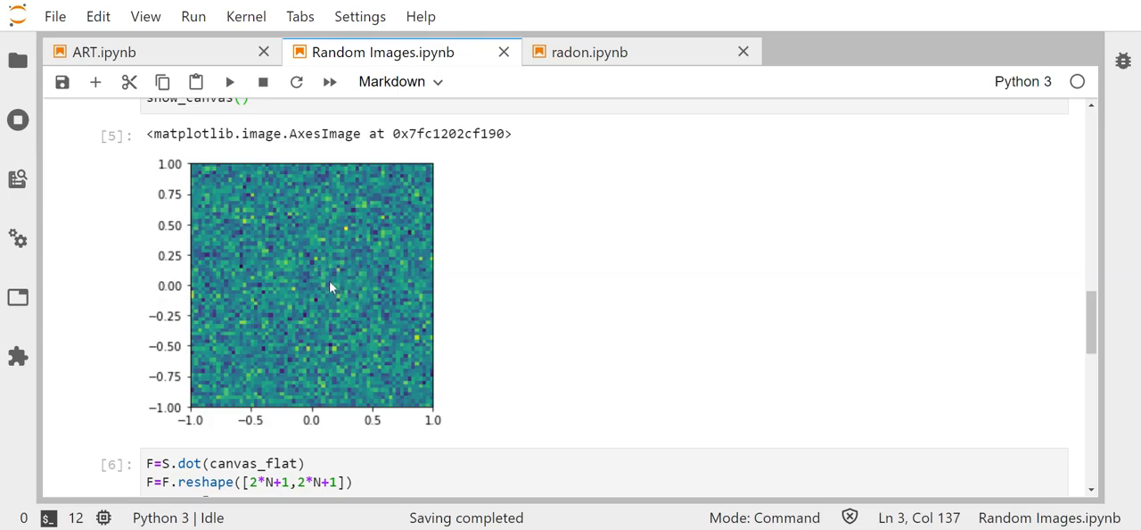
{"action": "mouse_move", "coordinate": [364, 288]}
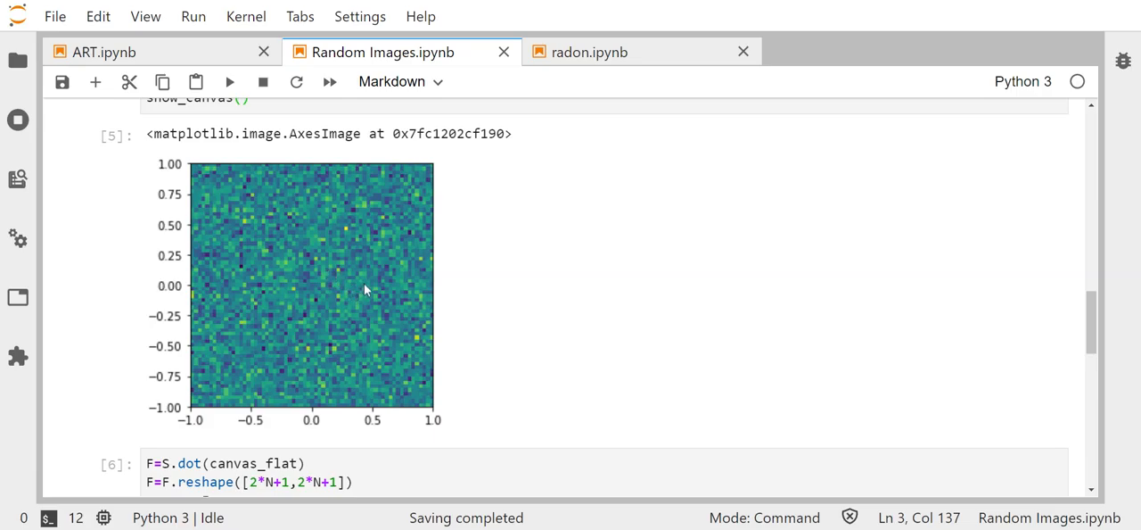
{"action": "mouse_move", "coordinate": [1030, 332]}
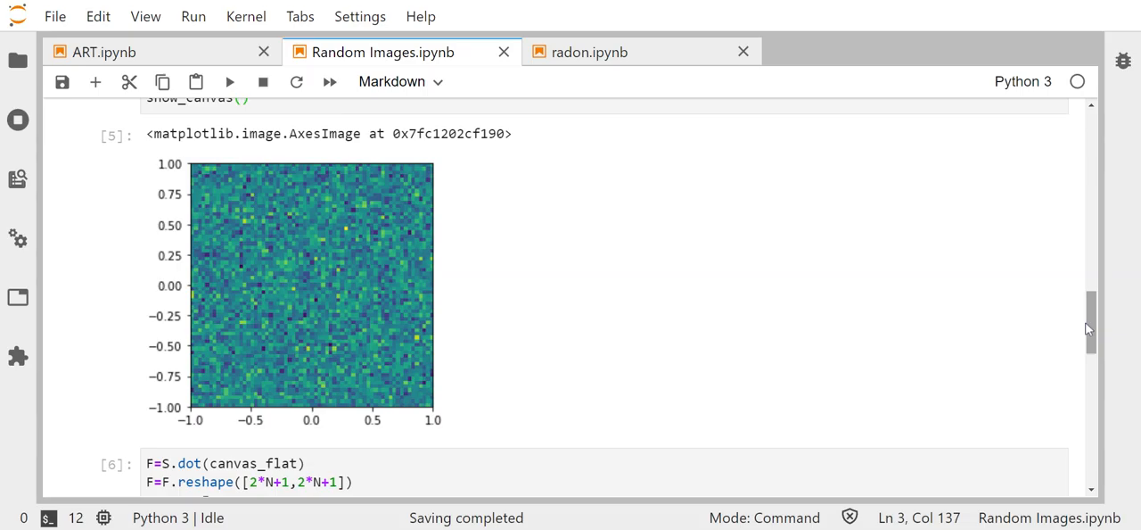
{"action": "scroll", "scroll_direction": "down", "scroll_amount": 3}
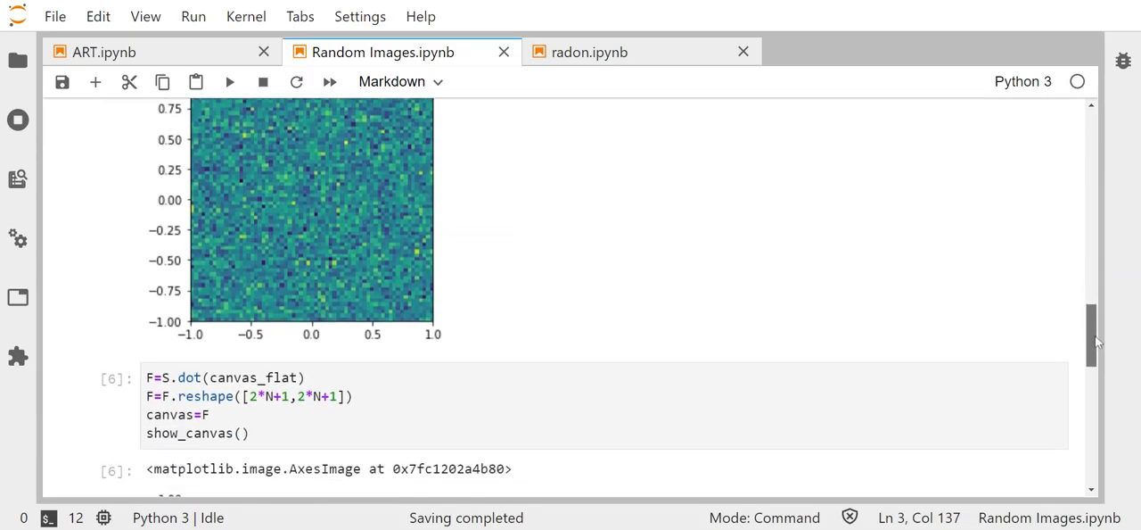
{"action": "scroll", "scroll_direction": "down", "scroll_amount": 3}
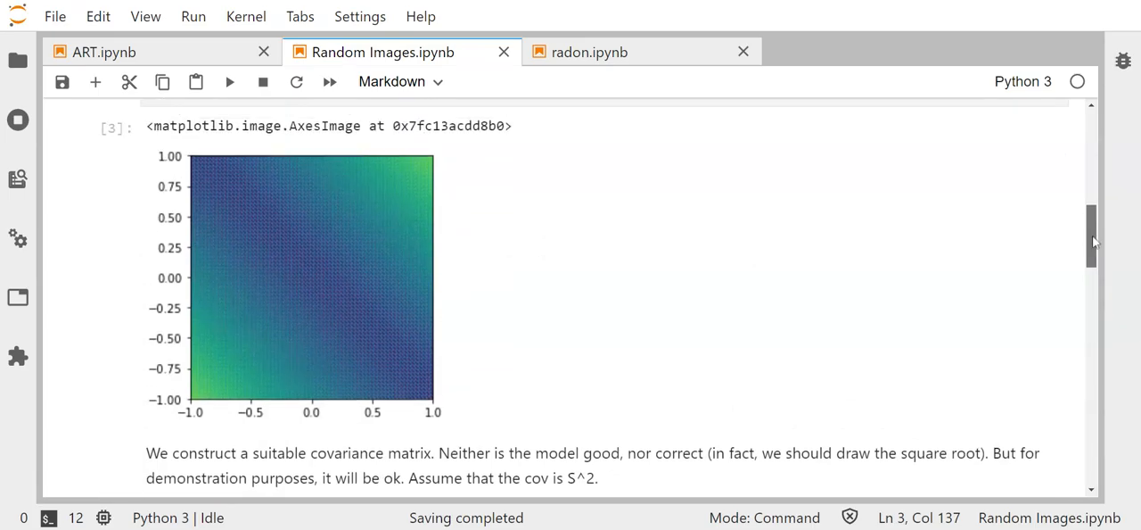
{"action": "scroll", "scroll_direction": "down", "scroll_amount": 3}
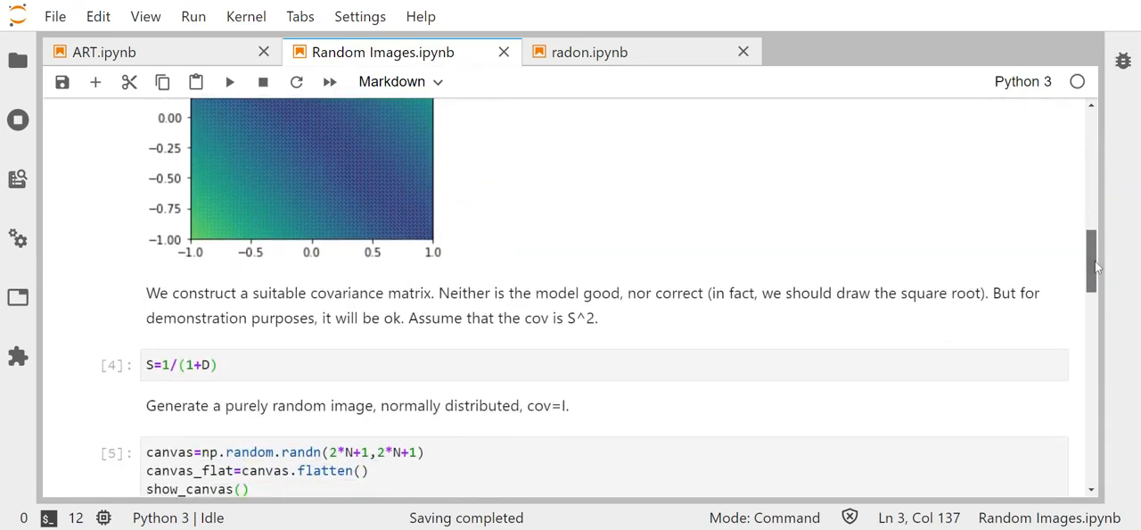
{"action": "scroll", "scroll_direction": "down", "scroll_amount": 3}
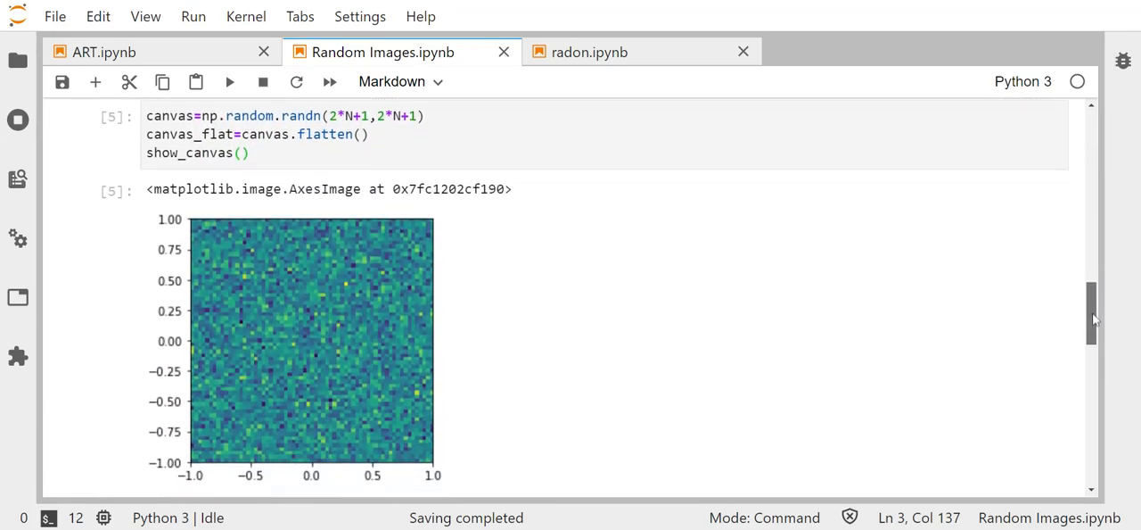
{"action": "scroll", "scroll_direction": "down", "scroll_amount": 3}
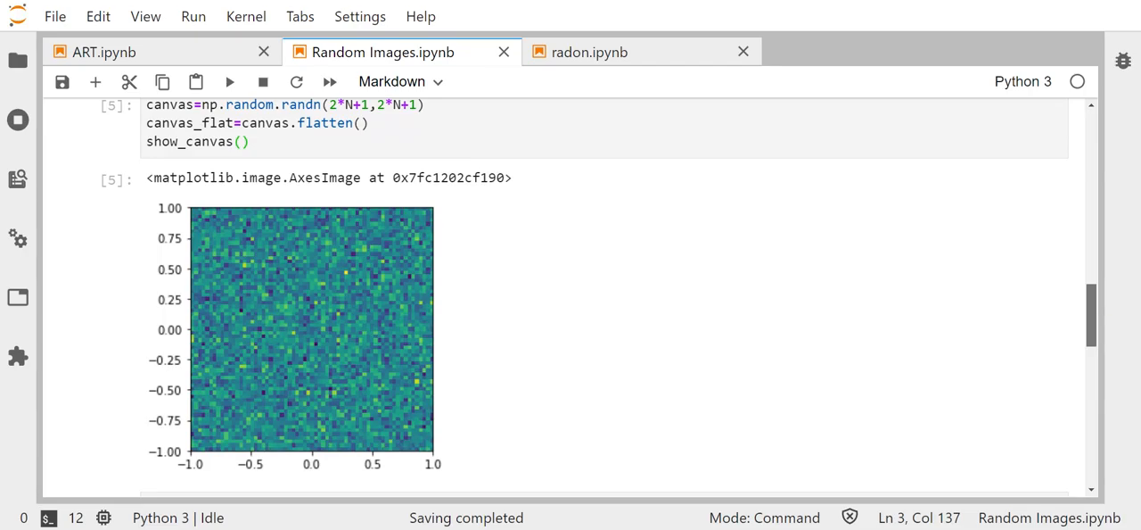
{"action": "scroll", "scroll_direction": "down", "scroll_amount": 3}
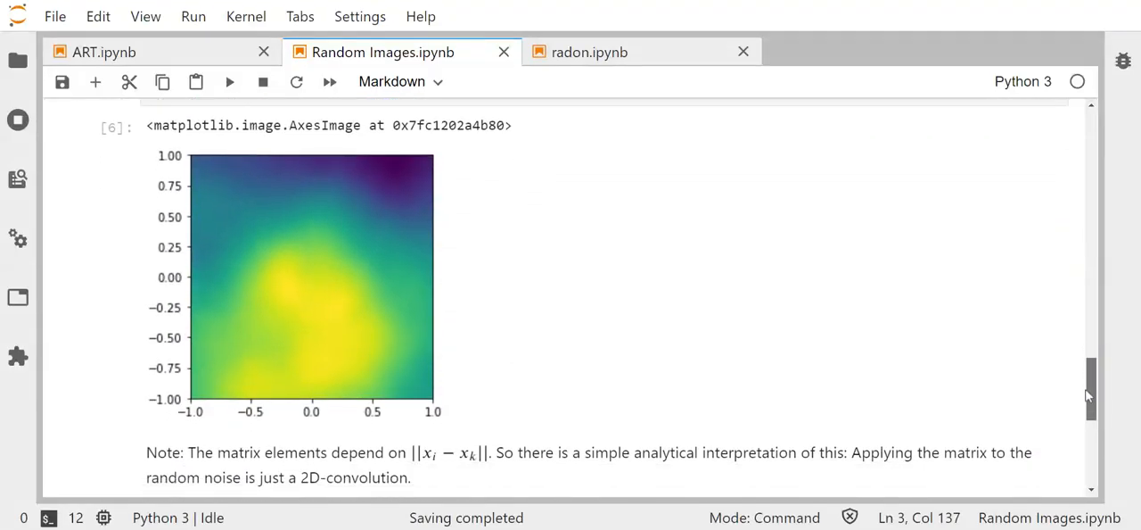
{"action": "mouse_move", "coordinate": [898, 375]}
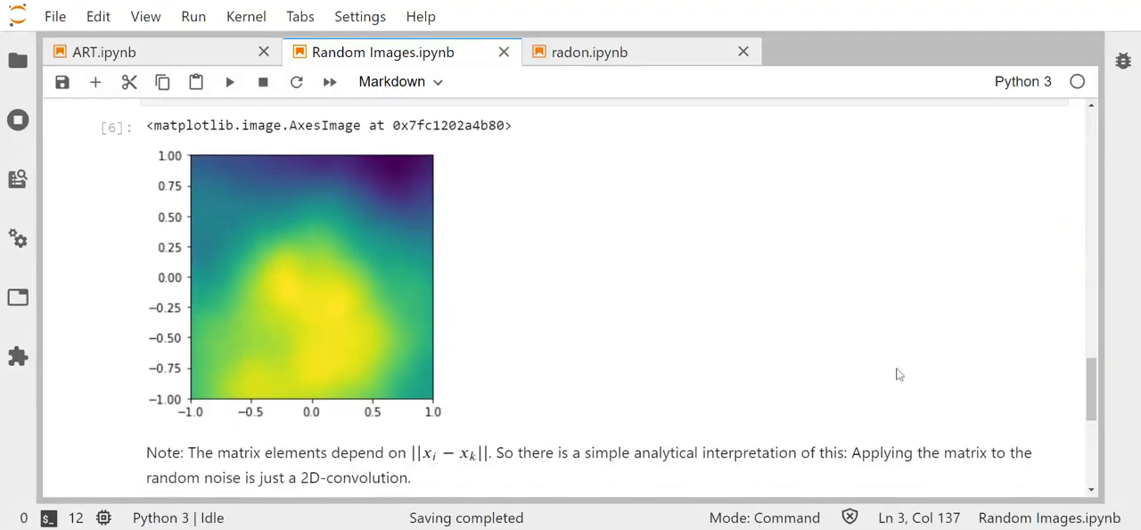
{"action": "mouse_move", "coordinate": [637, 350]}
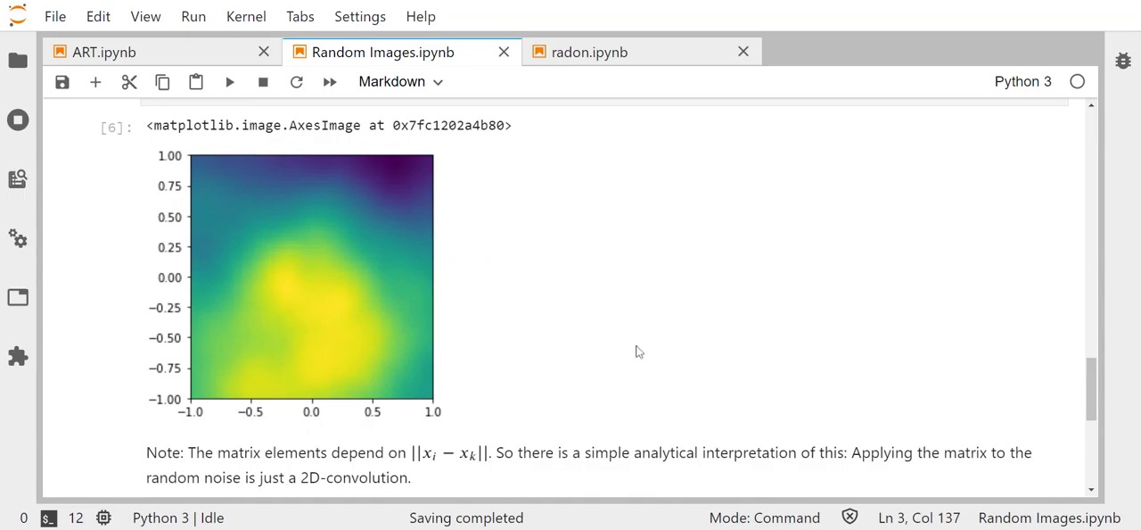
{"action": "mouse_move", "coordinate": [653, 395]}
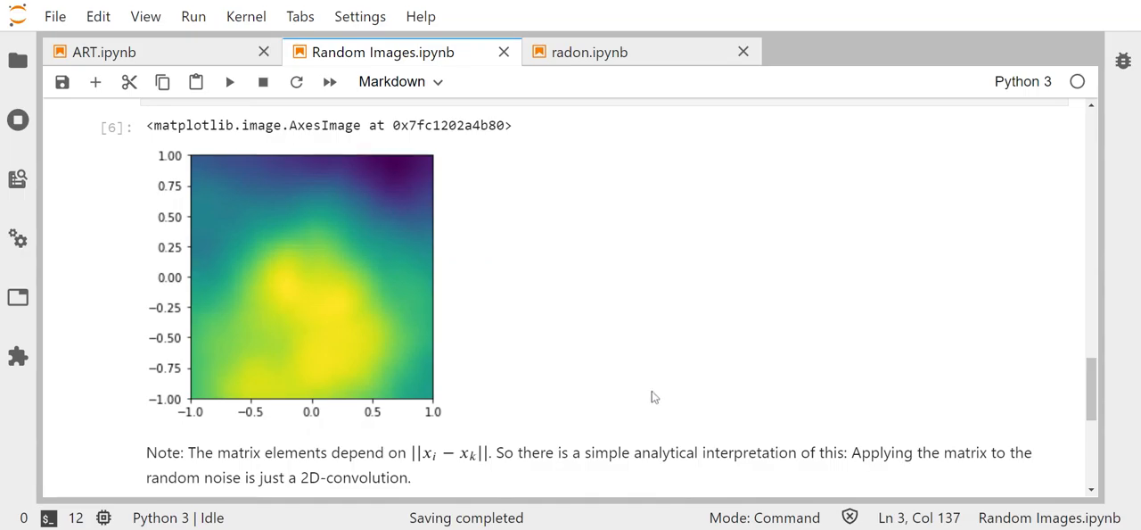
{"action": "mouse_move", "coordinate": [684, 339]}
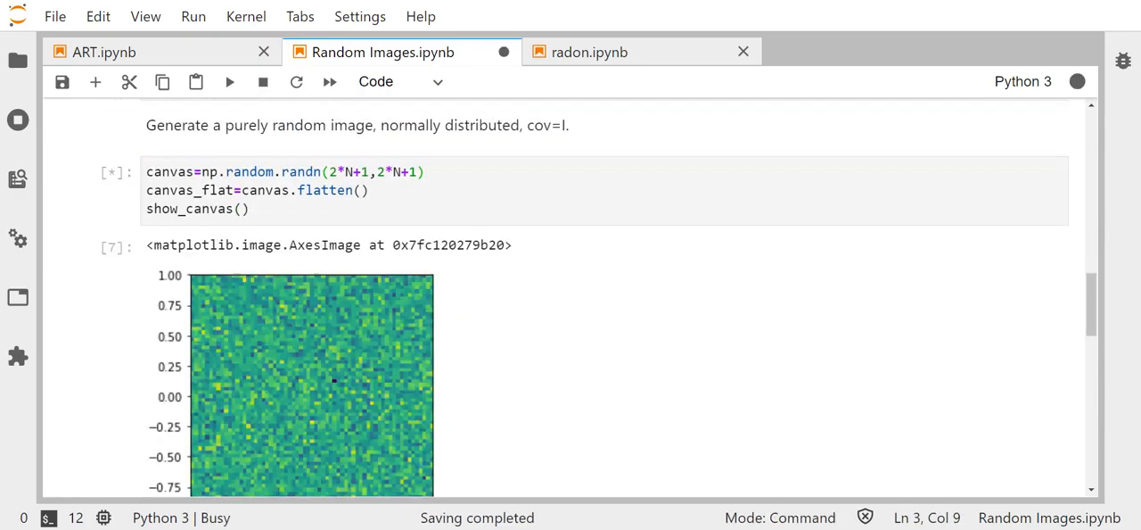
{"action": "scroll", "scroll_direction": "down", "scroll_amount": 3}
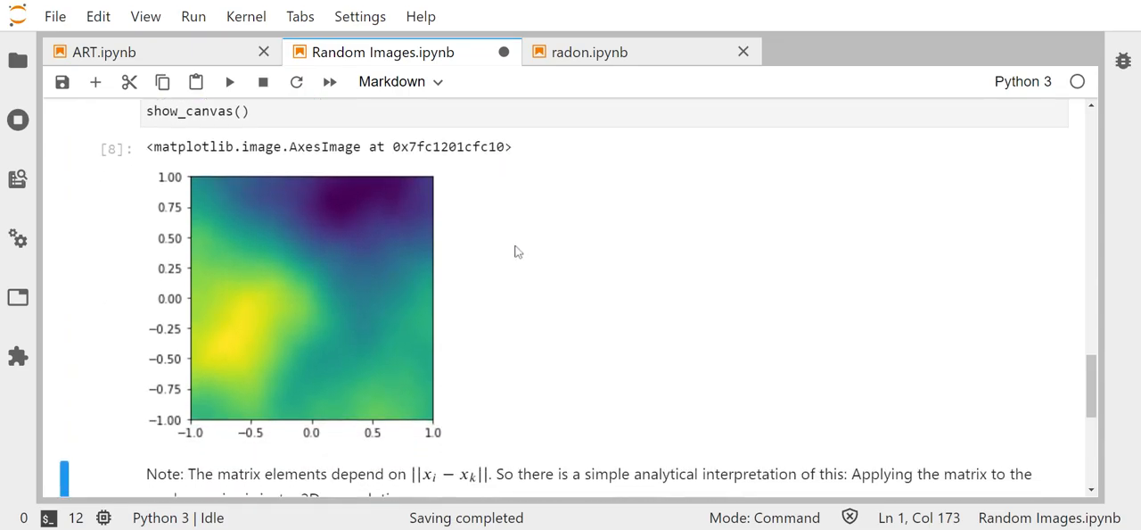
{"action": "scroll", "scroll_direction": "down", "scroll_amount": 3}
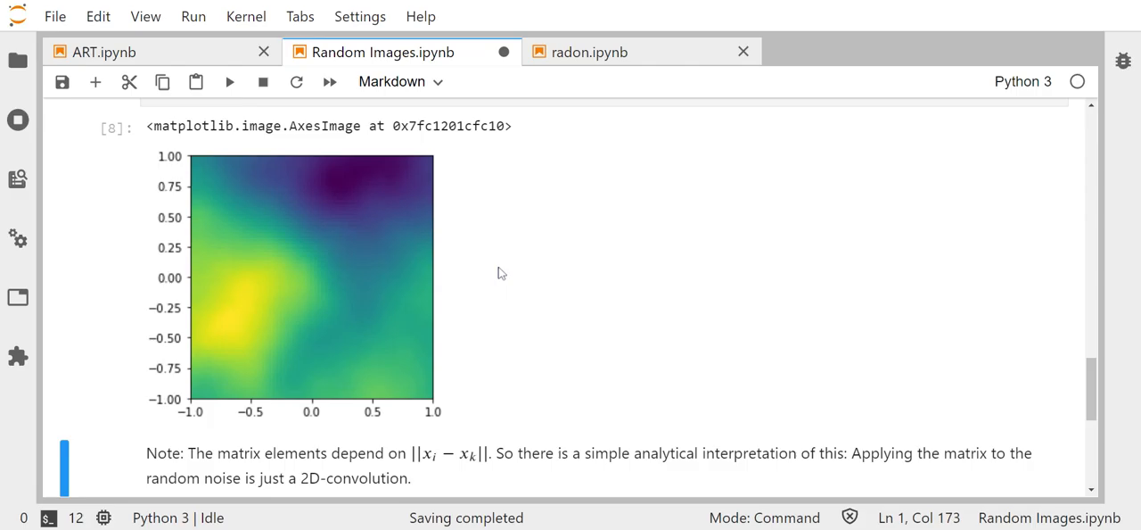
{"action": "mouse_move", "coordinate": [513, 298]}
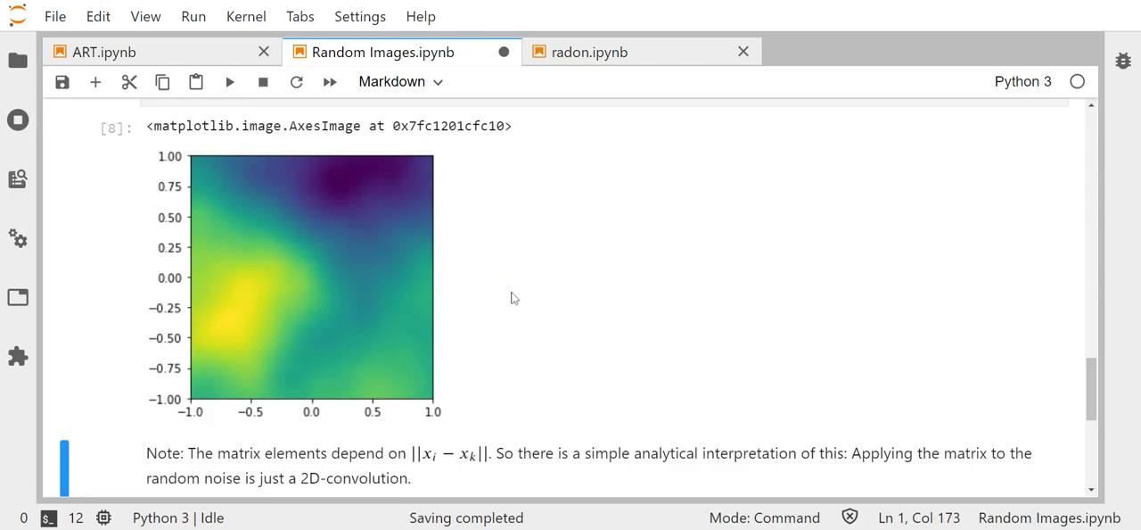
{"action": "mouse_move", "coordinate": [517, 316]}
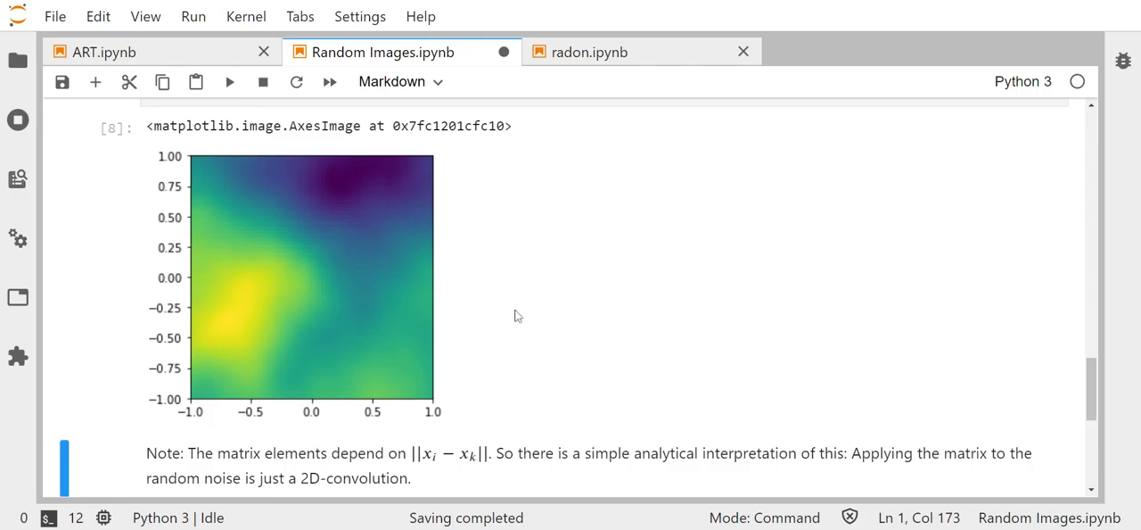
{"action": "mouse_move", "coordinate": [553, 337]}
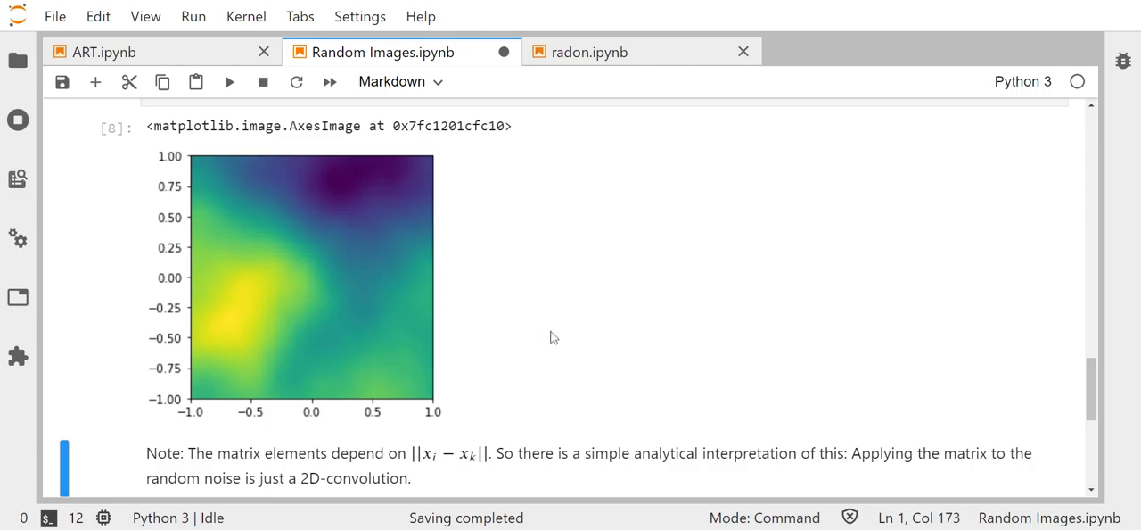
{"action": "mouse_move", "coordinate": [563, 331]}
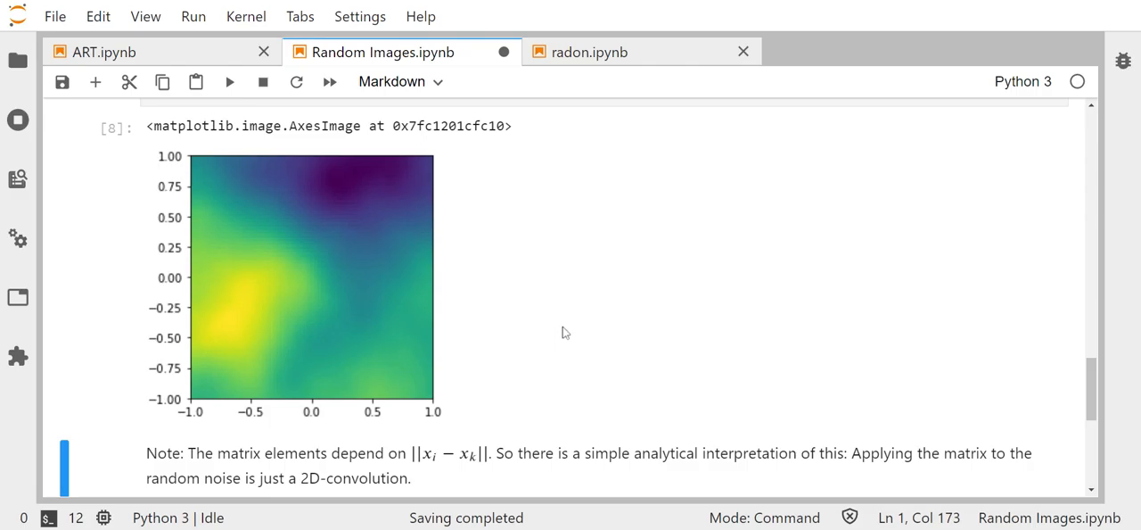
{"action": "mouse_move", "coordinate": [553, 335]}
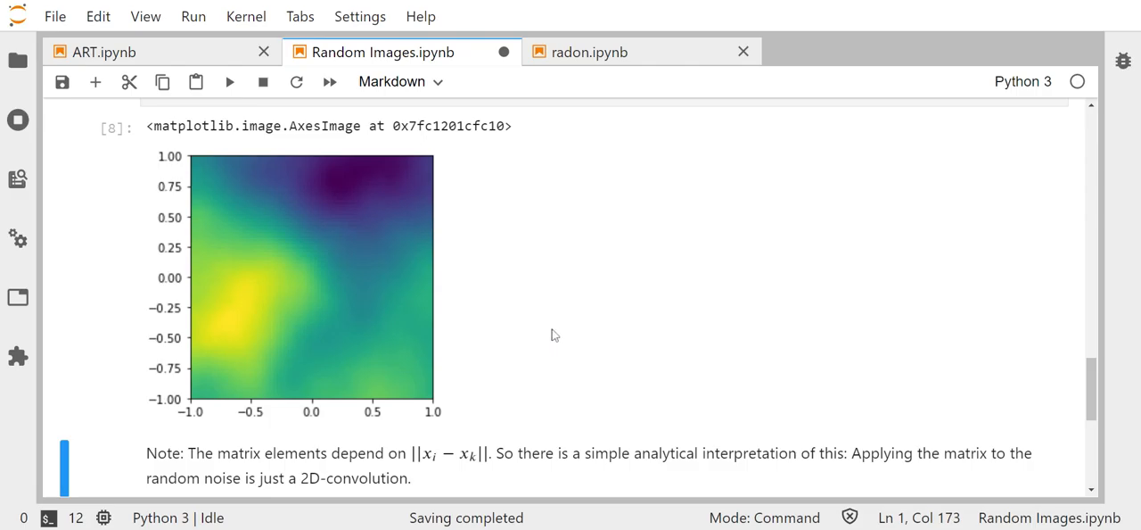
{"action": "mouse_move", "coordinate": [524, 365]}
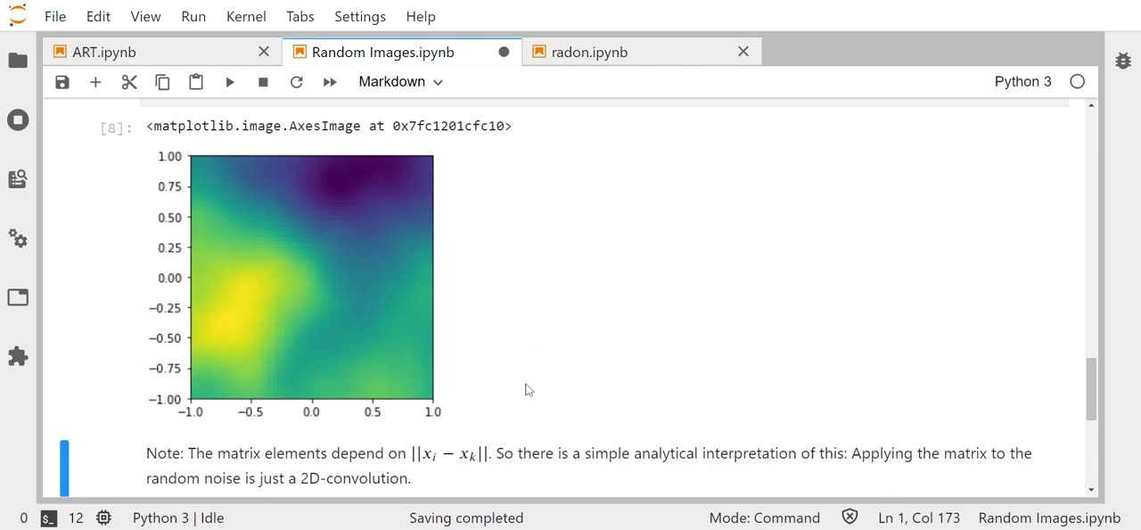
{"action": "mouse_move", "coordinate": [364, 449]}
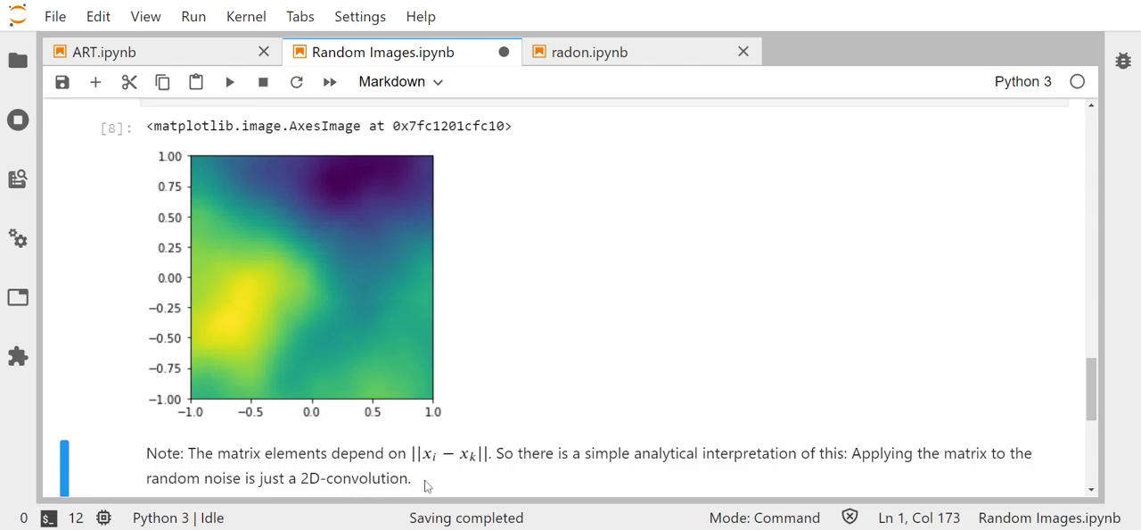
{"action": "mouse_move", "coordinate": [478, 478]}
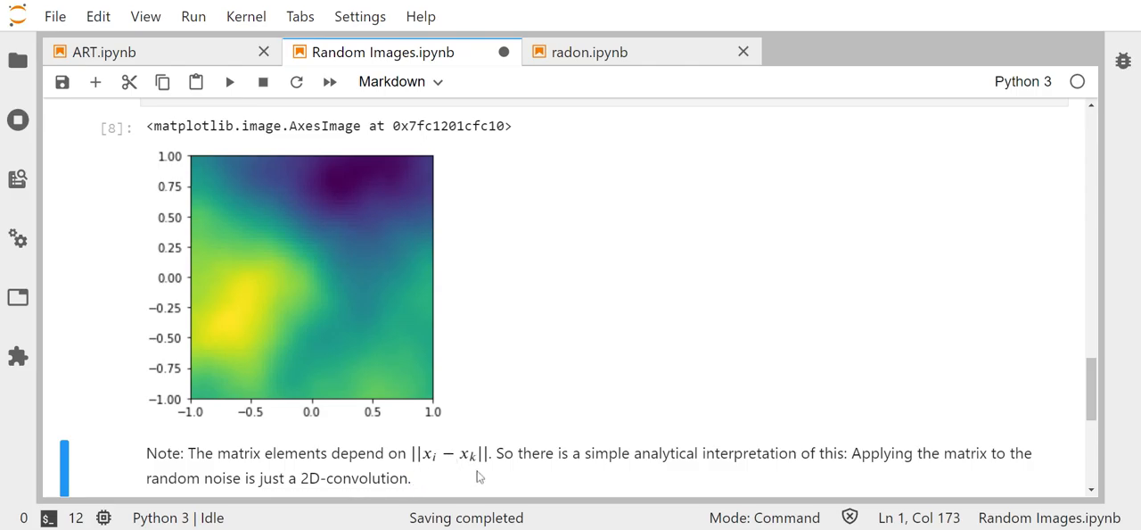
{"action": "mouse_move", "coordinate": [477, 496]}
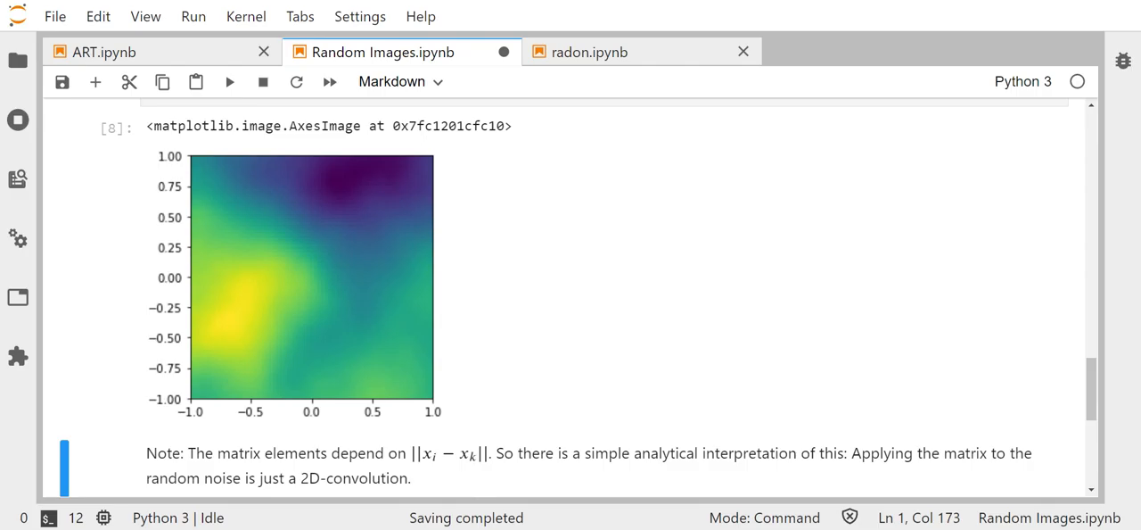
{"action": "mouse_move", "coordinate": [300, 500]}
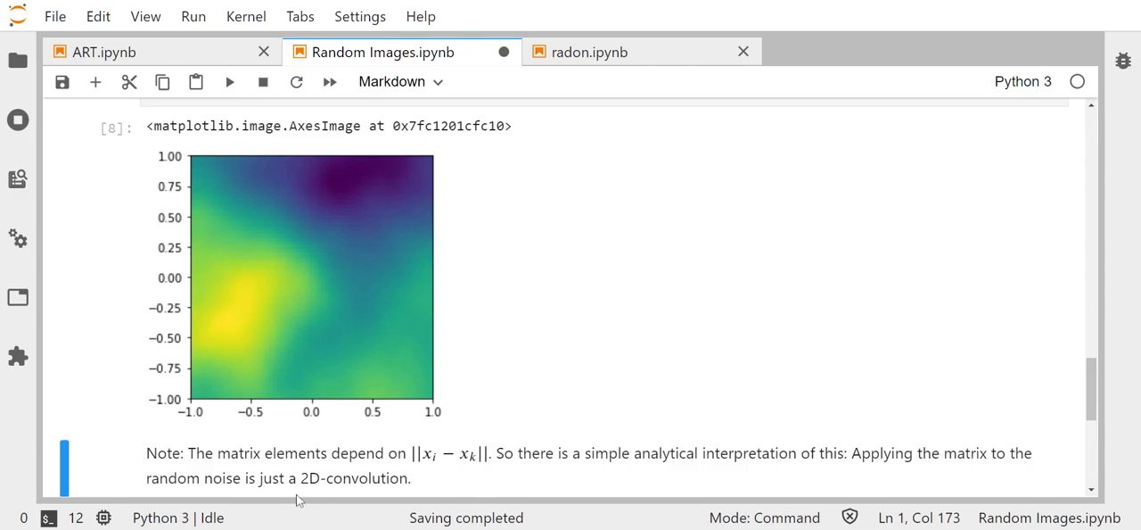
{"action": "mouse_move", "coordinate": [292, 432]}
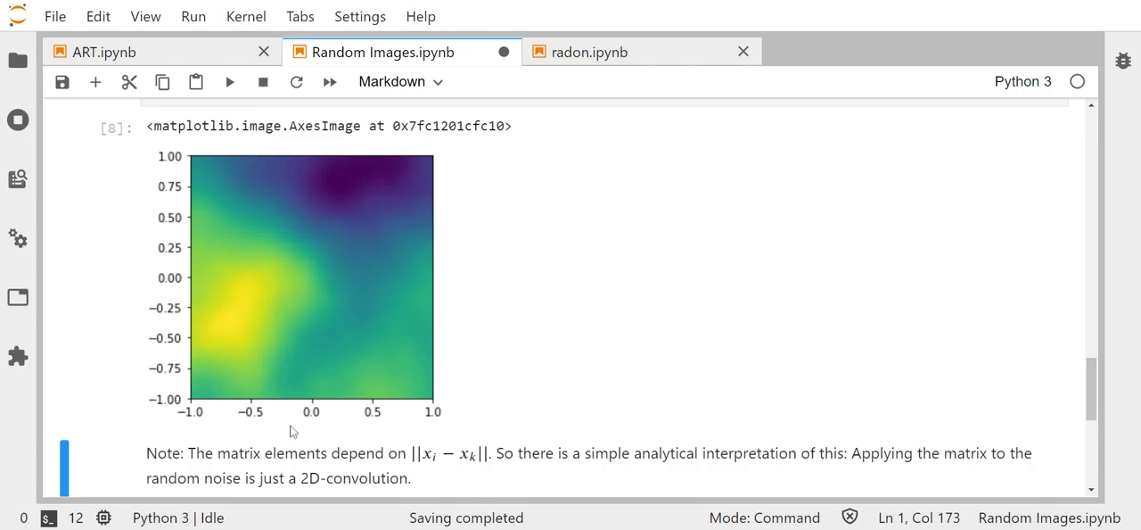
{"action": "mouse_move", "coordinate": [246, 418]}
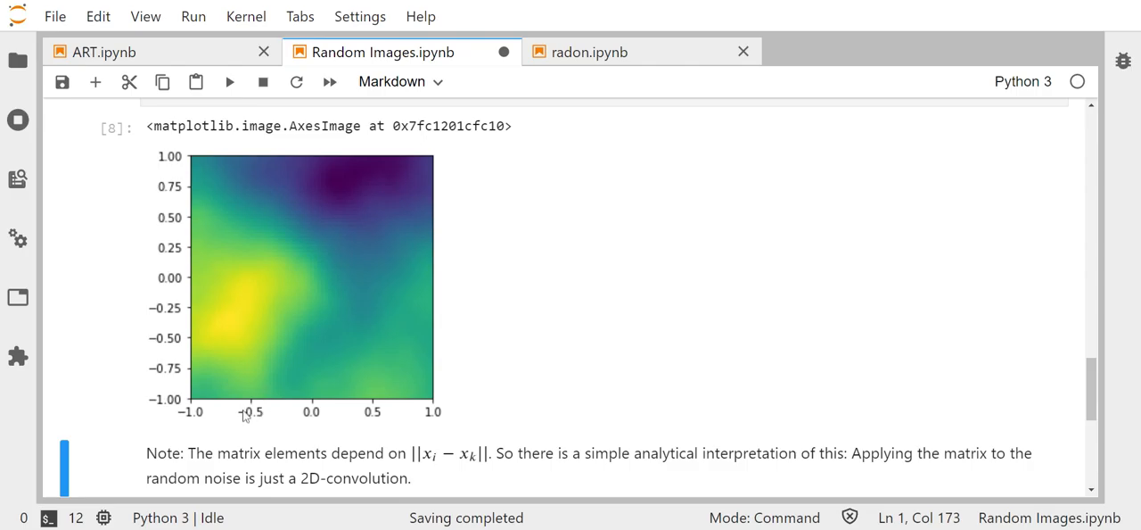
{"action": "mouse_move", "coordinate": [250, 424]}
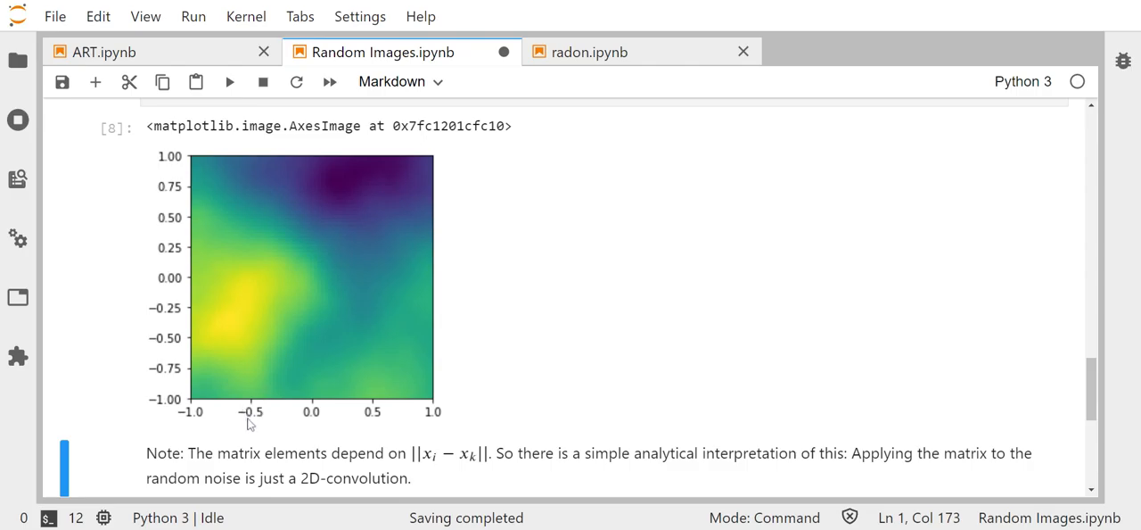
{"action": "mouse_move", "coordinate": [253, 437]}
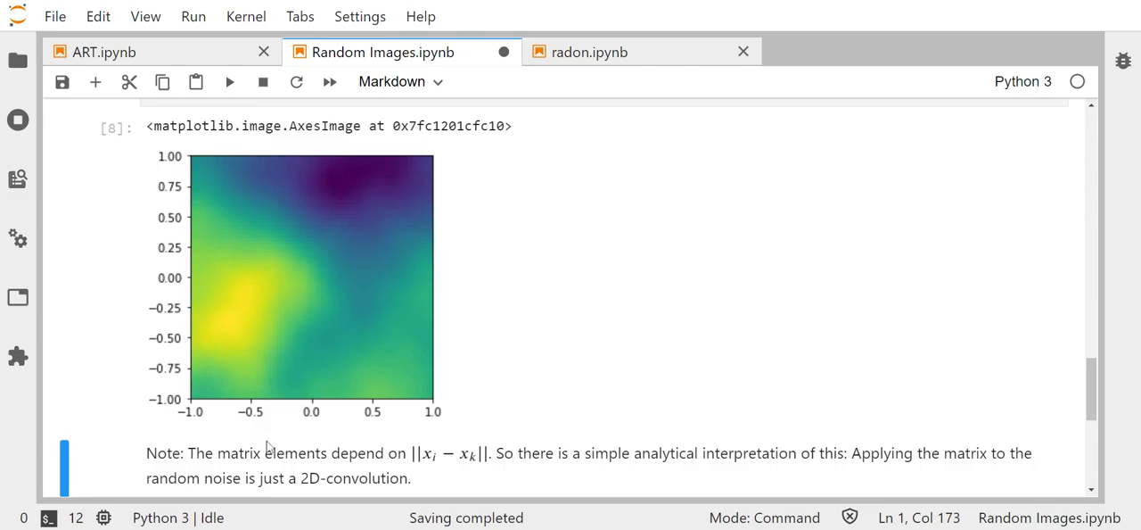
{"action": "mouse_move", "coordinate": [553, 451]}
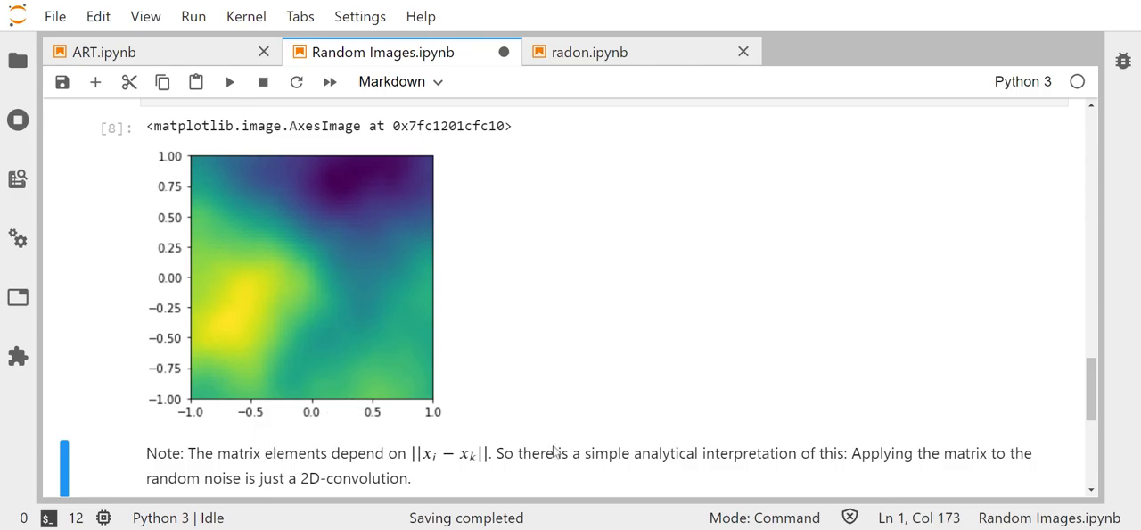
{"action": "mouse_move", "coordinate": [567, 468]}
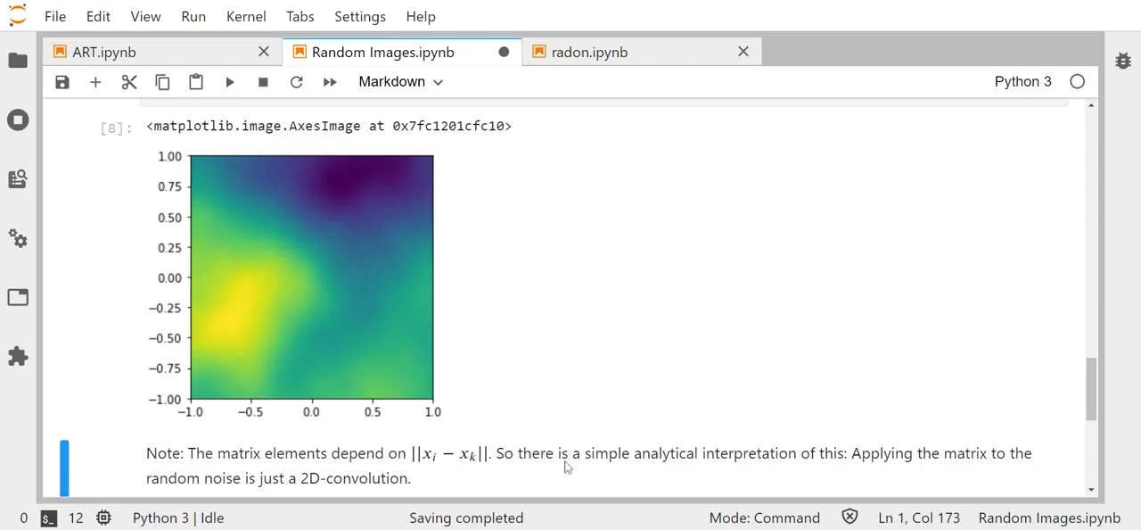
{"action": "mouse_move", "coordinate": [574, 471]}
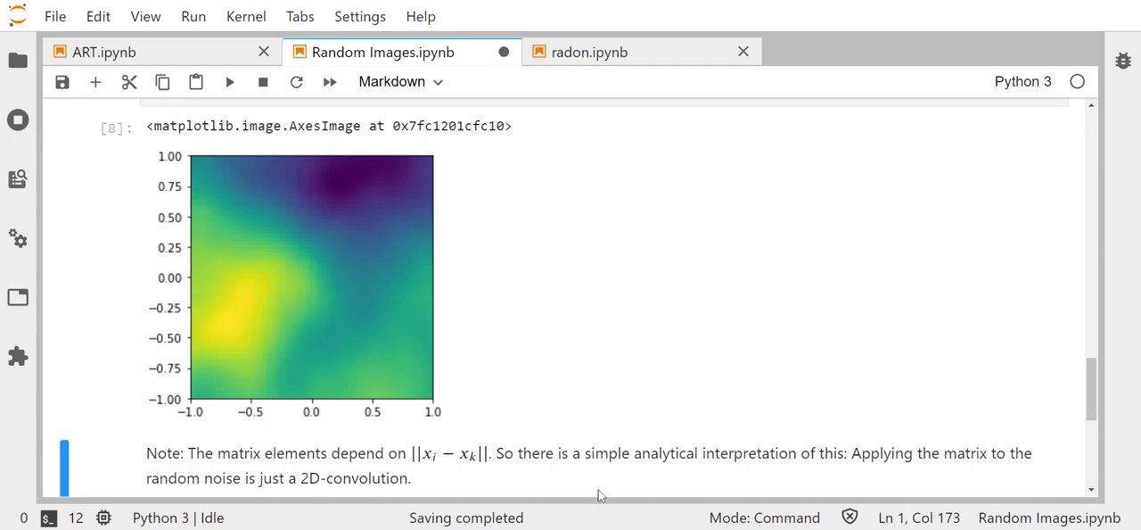
{"action": "mouse_move", "coordinate": [507, 342]}
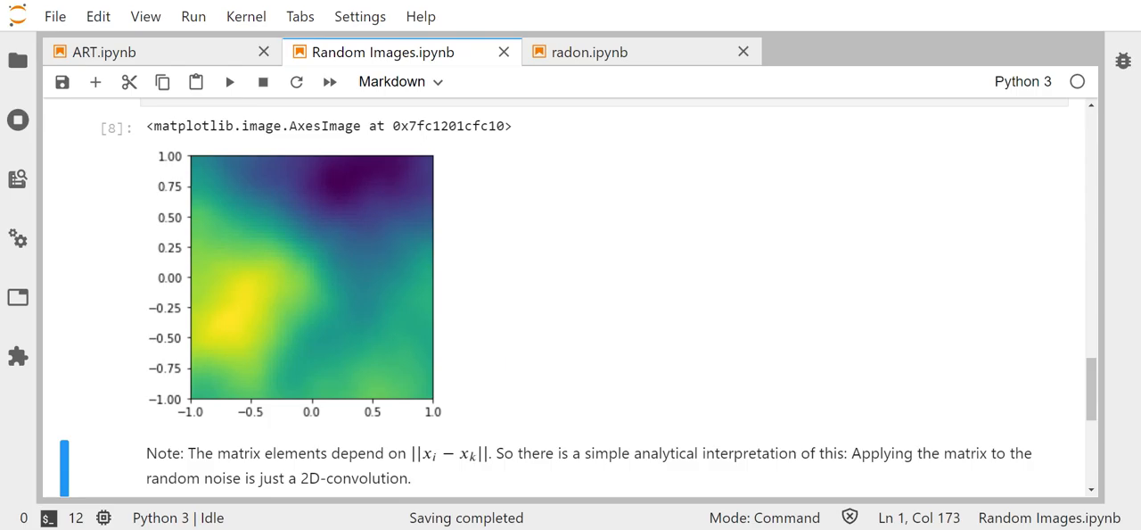
{"action": "mouse_move", "coordinate": [551, 346]}
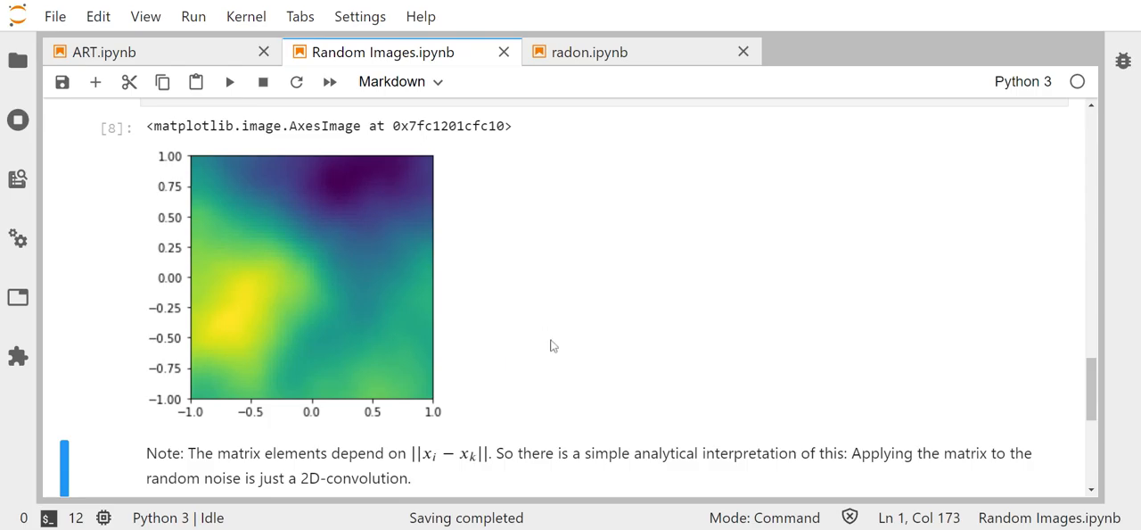
{"action": "mouse_move", "coordinate": [556, 363]}
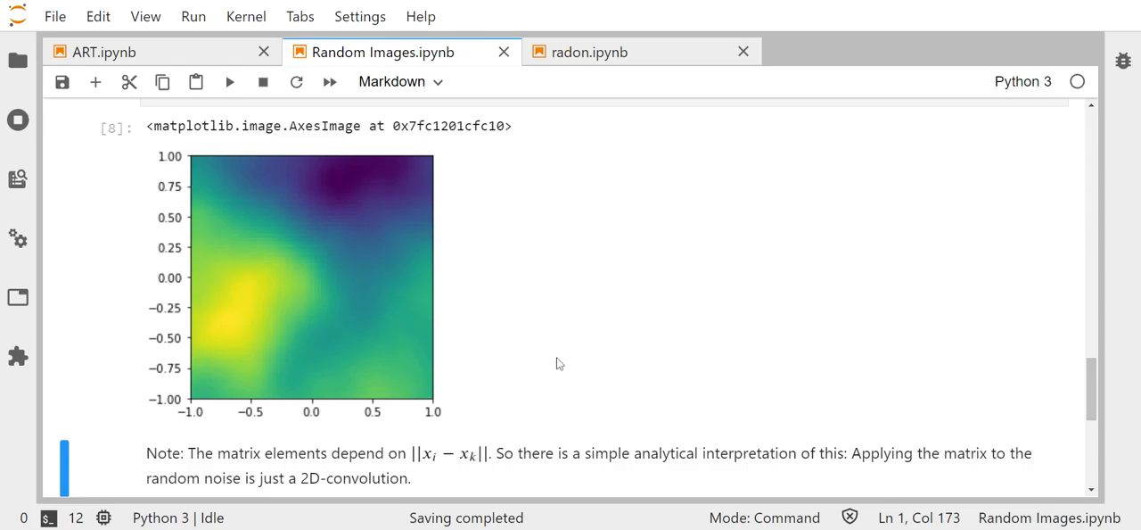
{"action": "mouse_move", "coordinate": [569, 371]}
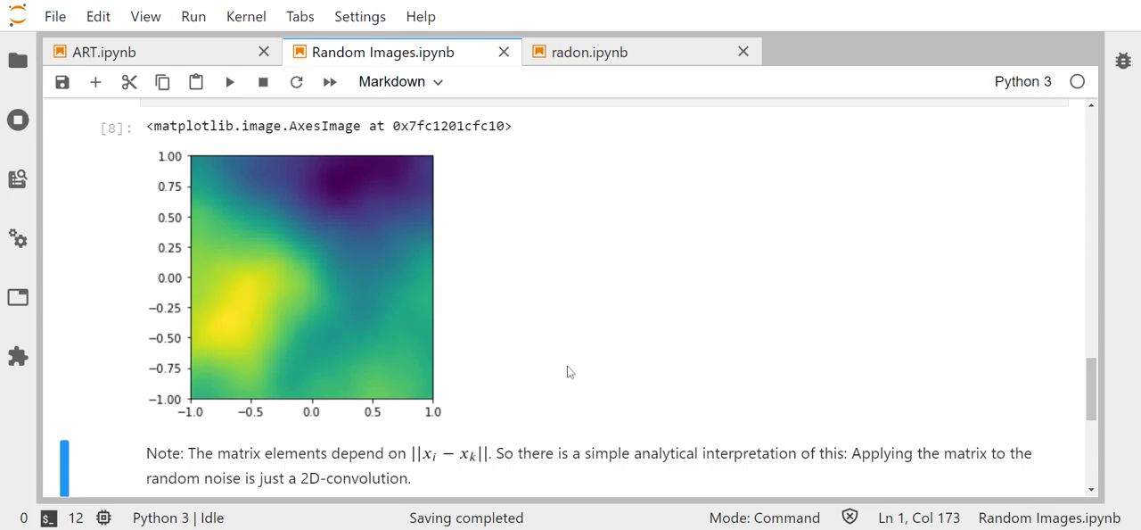
{"action": "mouse_move", "coordinate": [552, 403]}
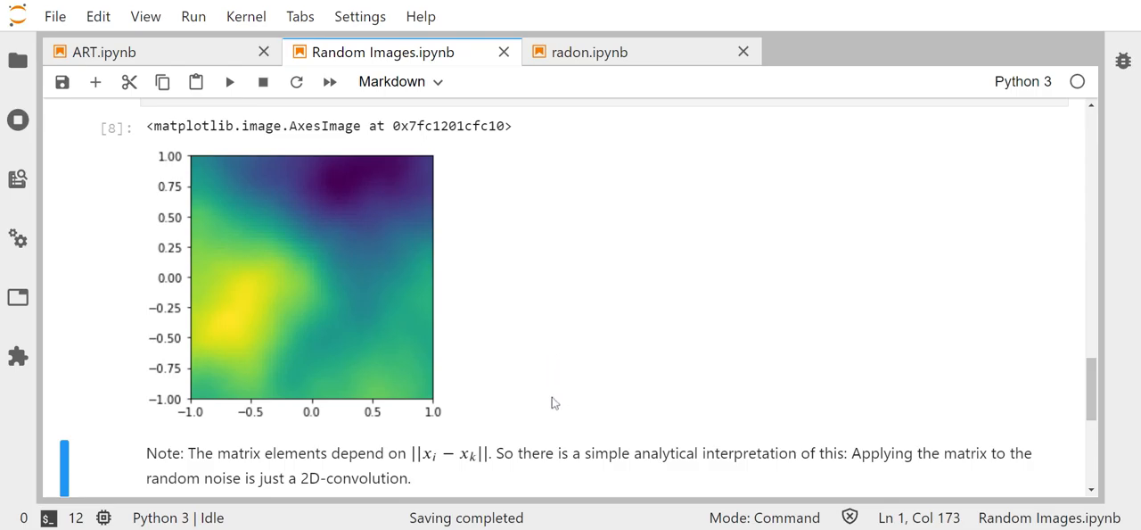
{"action": "mouse_move", "coordinate": [560, 412]}
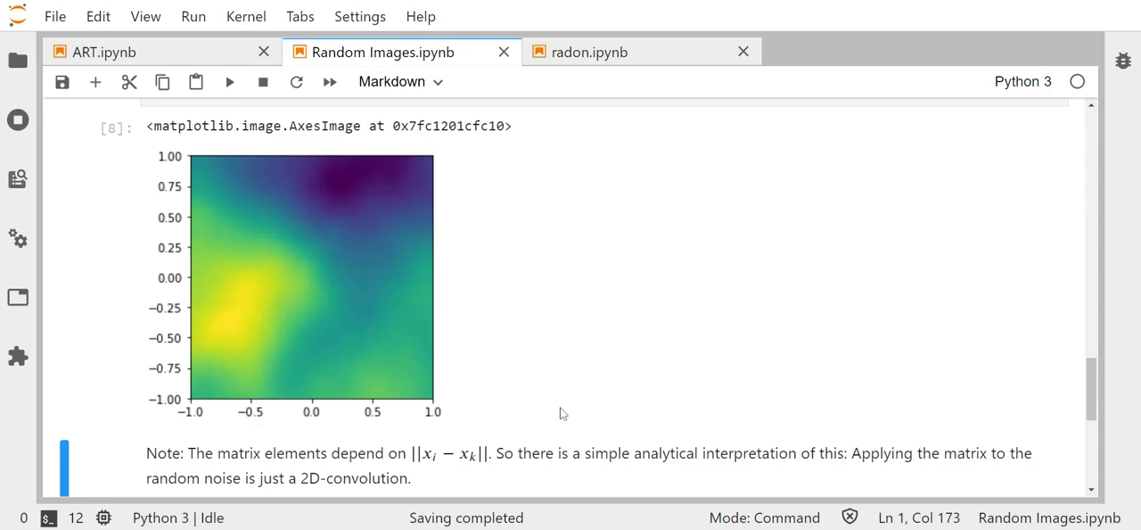
{"action": "mouse_move", "coordinate": [532, 428]}
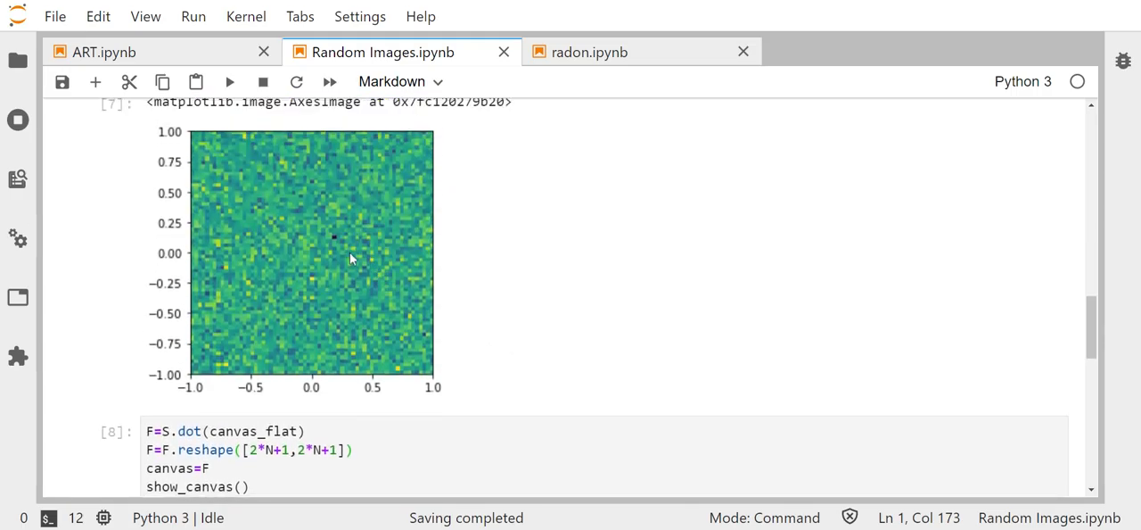
{"action": "mouse_move", "coordinate": [366, 260]}
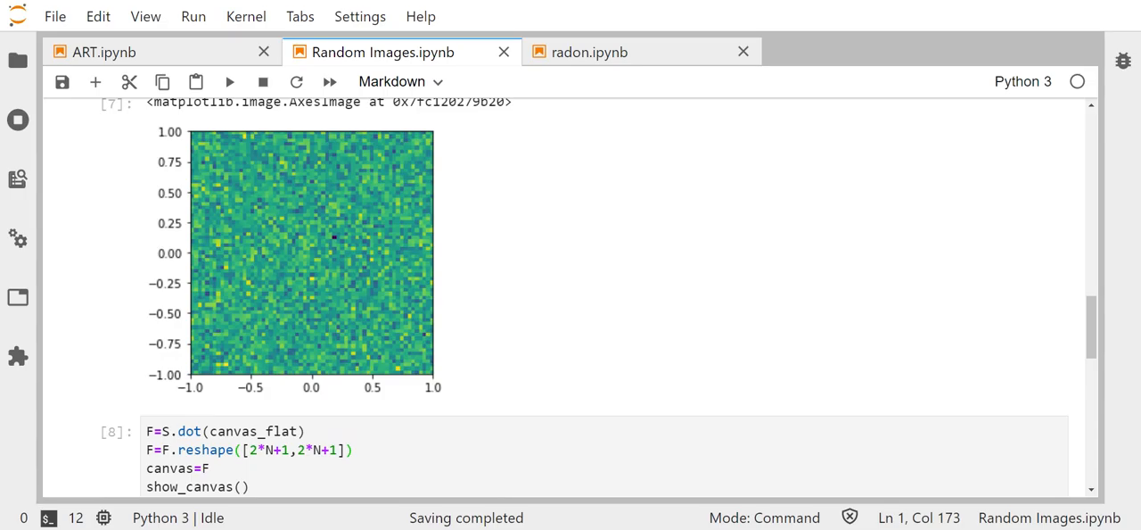
{"action": "scroll", "scroll_direction": "down", "scroll_amount": 3}
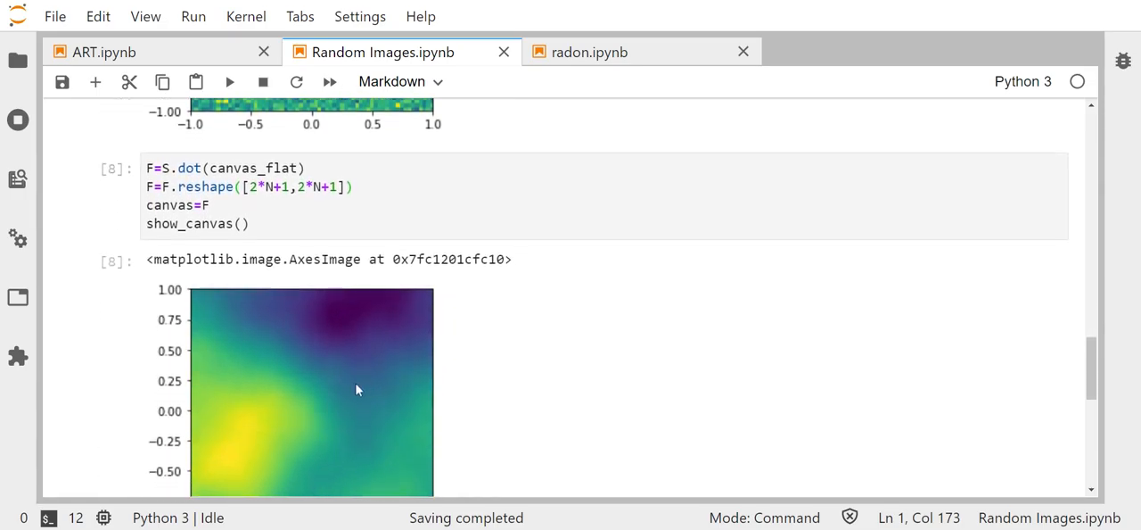
{"action": "scroll", "scroll_direction": "down", "scroll_amount": 3}
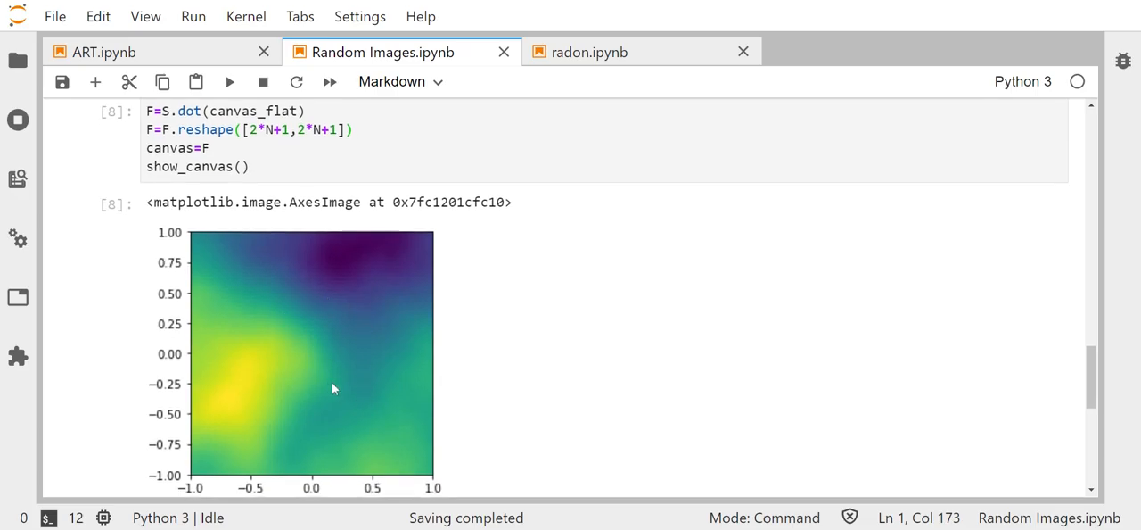
{"action": "mouse_move", "coordinate": [351, 385]}
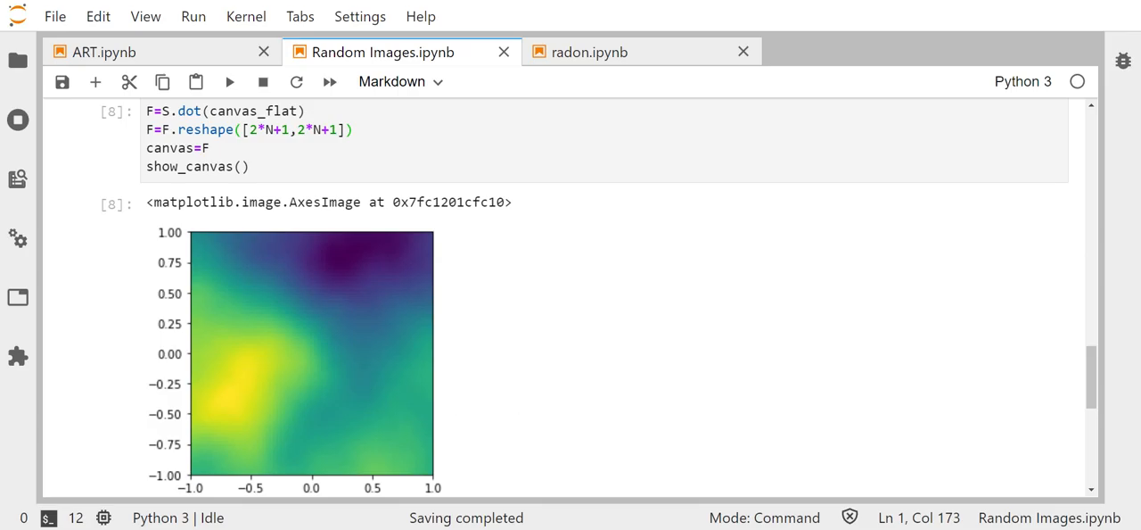
{"action": "mouse_move", "coordinate": [374, 7]}
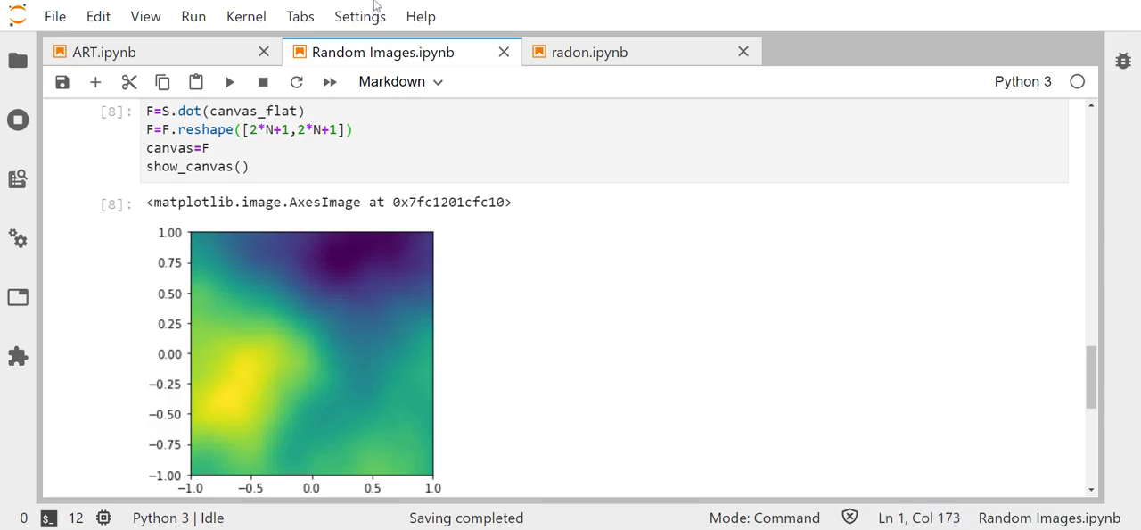